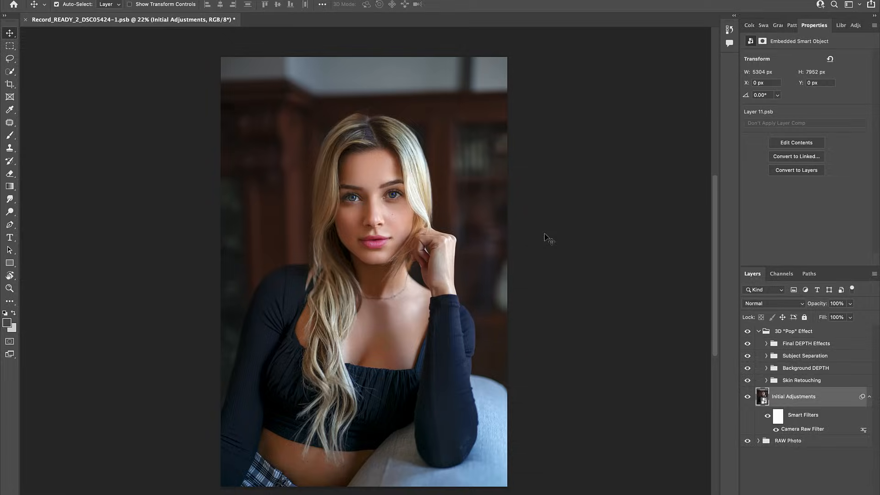
# Select the model automatically with Select > Subject.
pyautogui.click(264, 9)
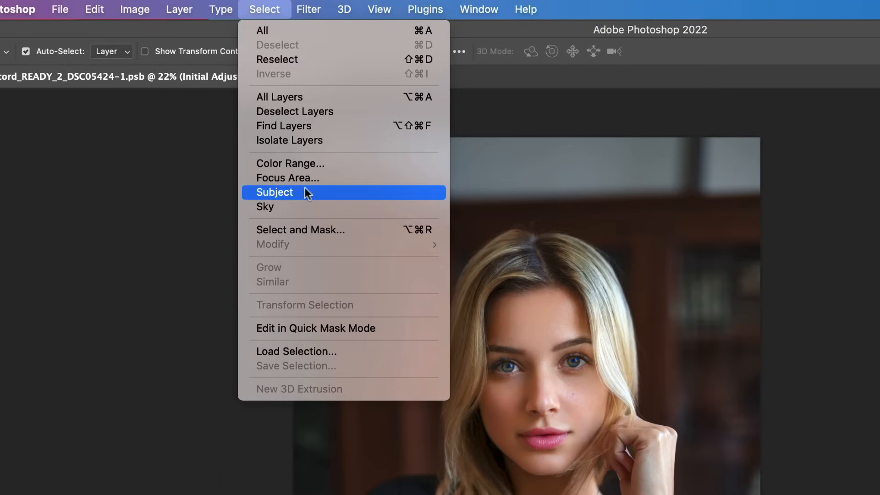
pyautogui.click(274, 192)
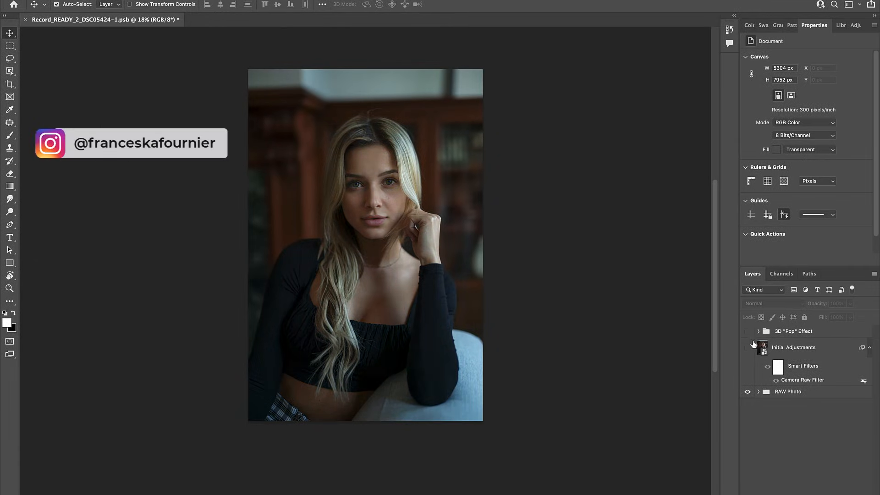
# Apply a Camera Raw Filter to Layer 11 with Tint +3 and Exposure +0.25.
pyautogui.click(794, 331)
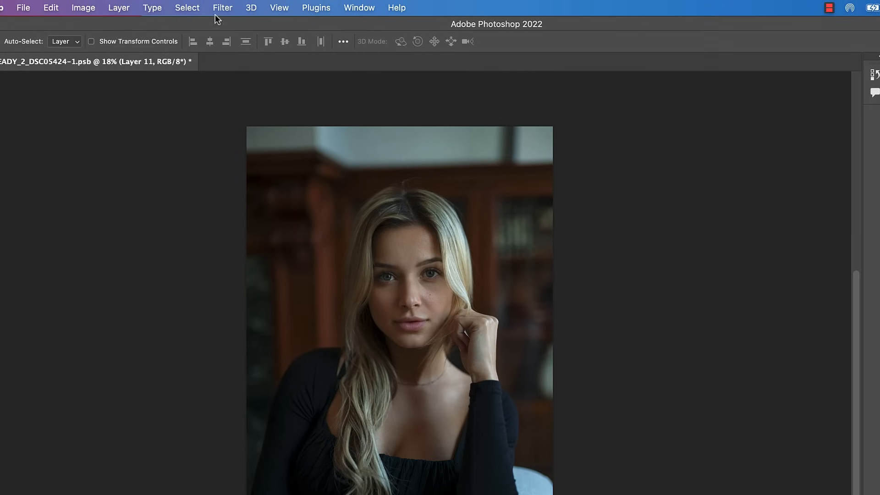
pyautogui.click(222, 8)
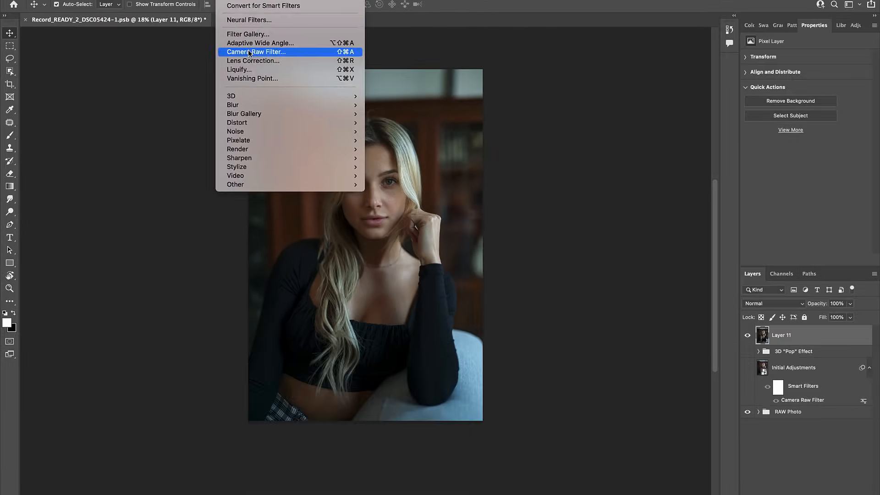
pyautogui.click(257, 52)
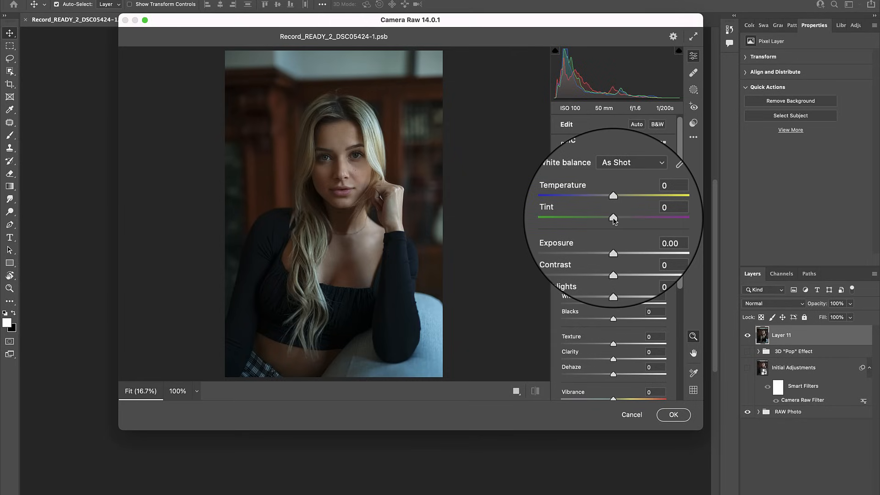
pyautogui.moveTo(614, 218); pyautogui.dragTo(615, 218)
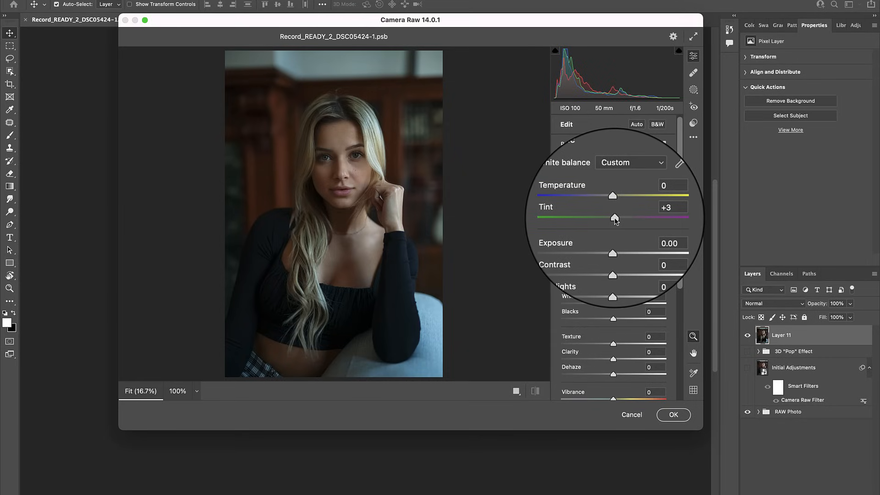
pyautogui.scroll(-3)
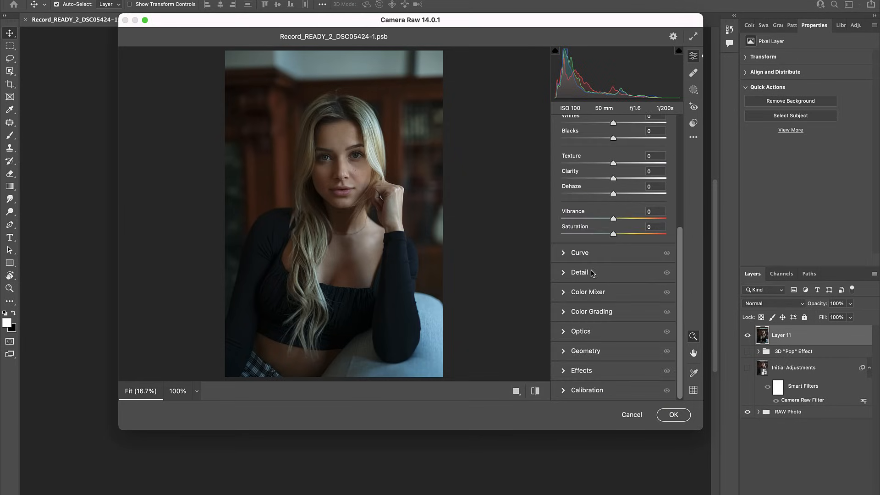
pyautogui.click(579, 252)
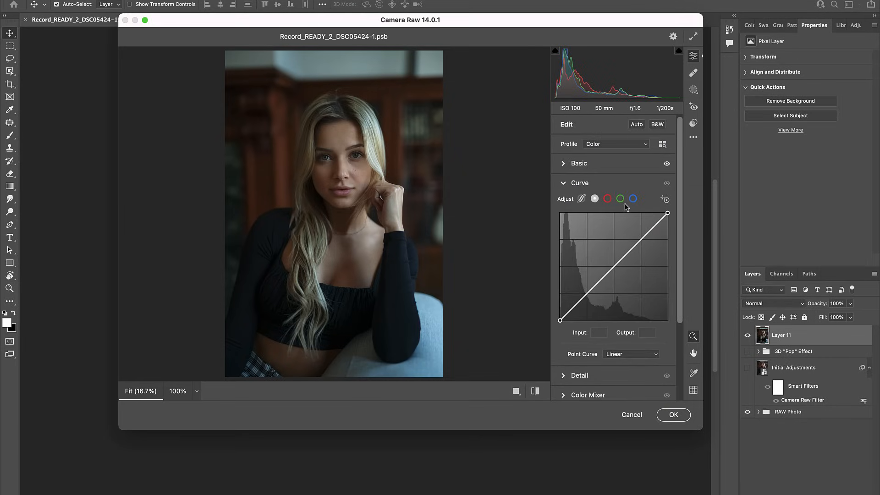
pyautogui.click(620, 198)
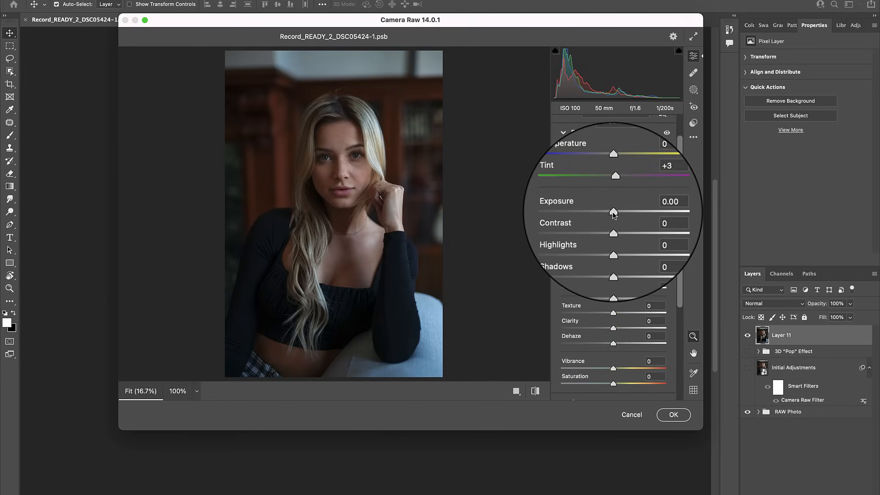
pyautogui.moveTo(611, 213); pyautogui.dragTo(615, 213)
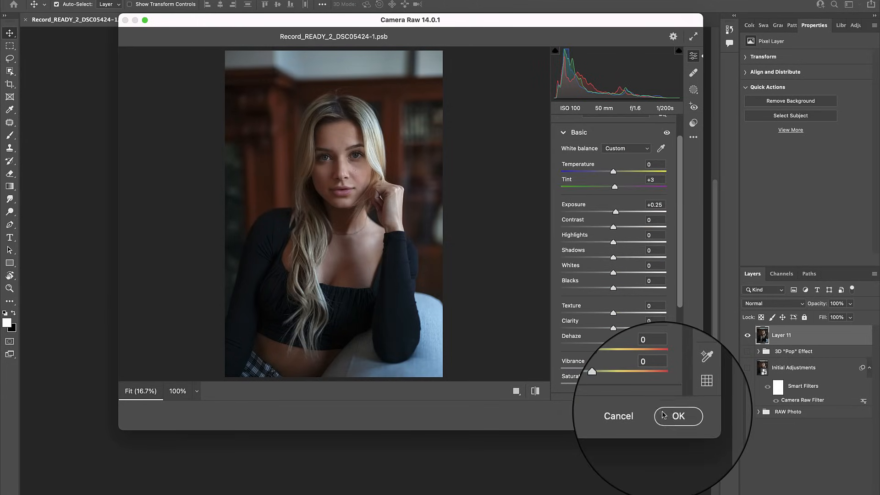
pyautogui.click(677, 416)
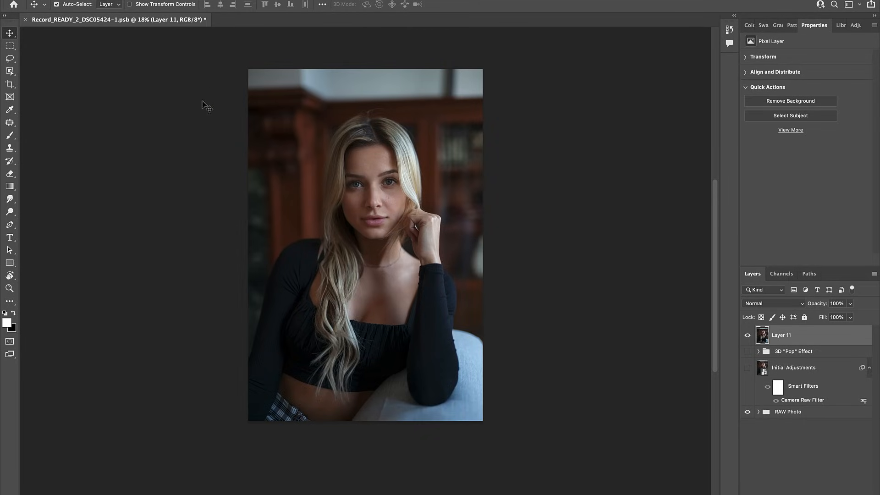
pyautogui.moveTo(749, 336)
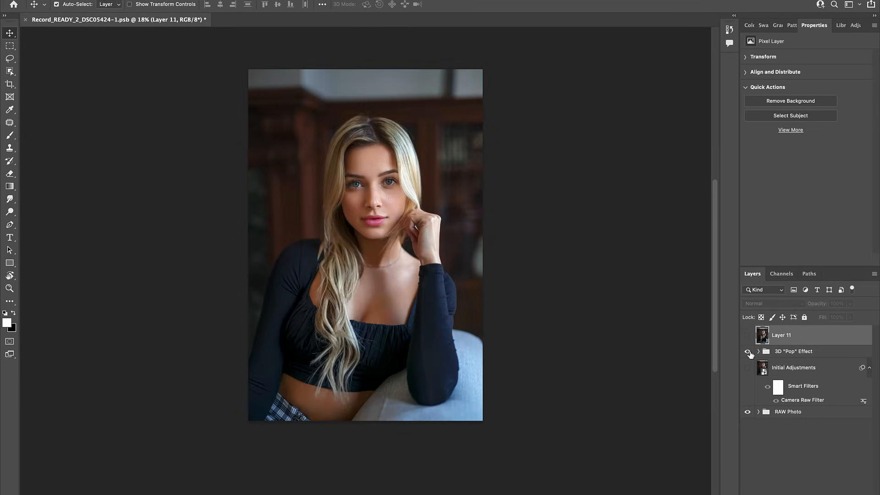
pyautogui.click(790, 115)
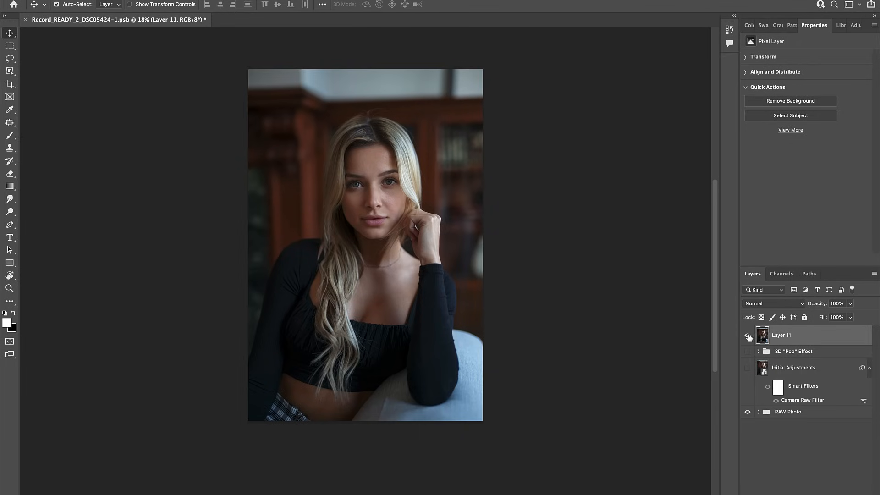
# Select the subject, add a Brightness/Contrast layer from it, and view its mask.
pyautogui.click(278, 9)
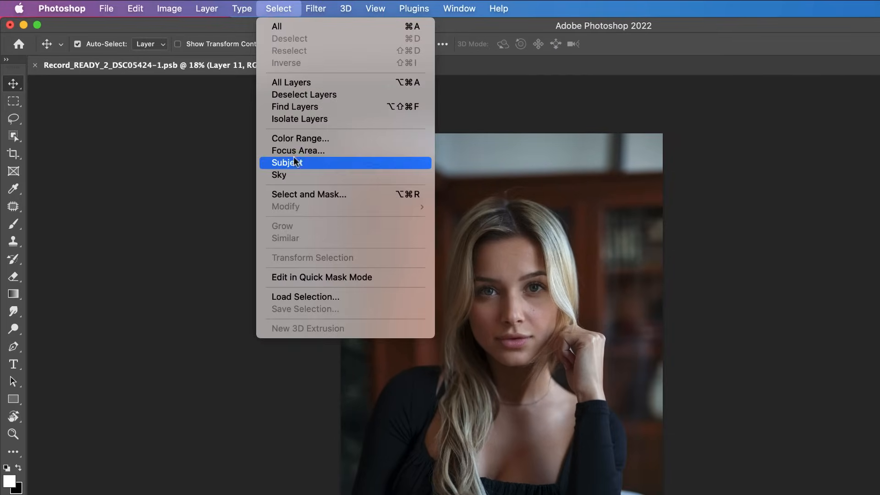
pyautogui.click(287, 162)
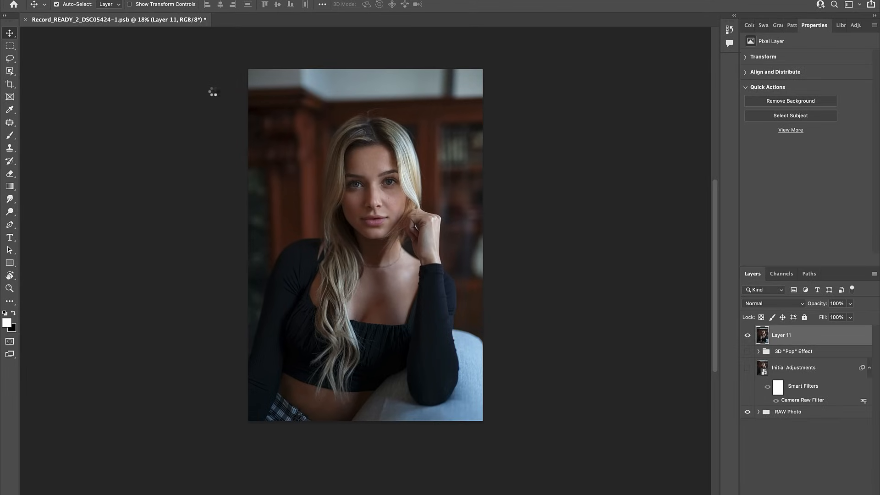
pyautogui.click(790, 115)
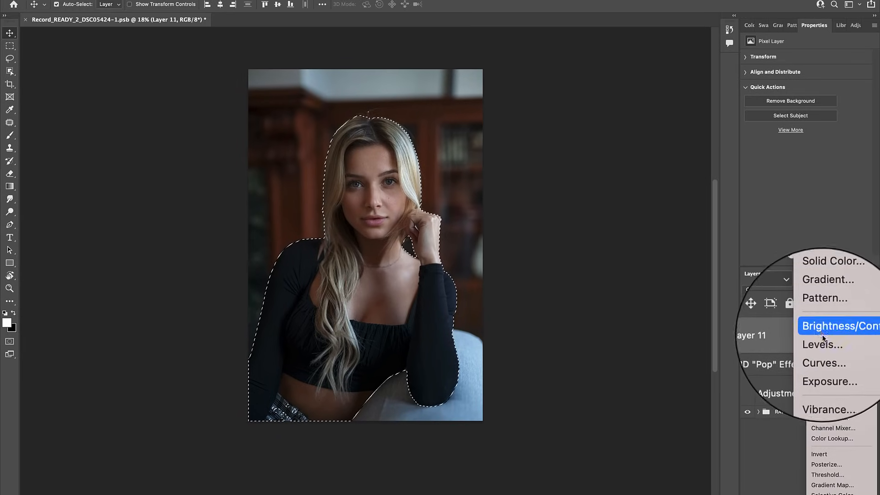
pyautogui.click(839, 326)
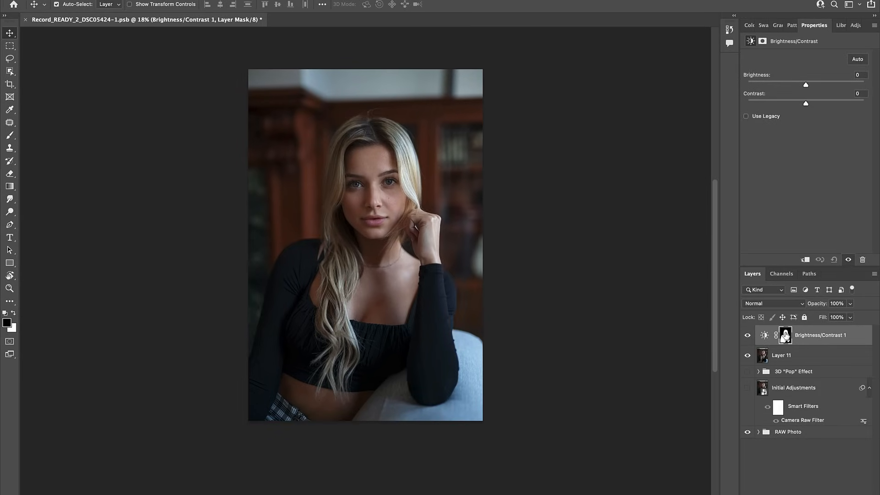
pyautogui.click(785, 335)
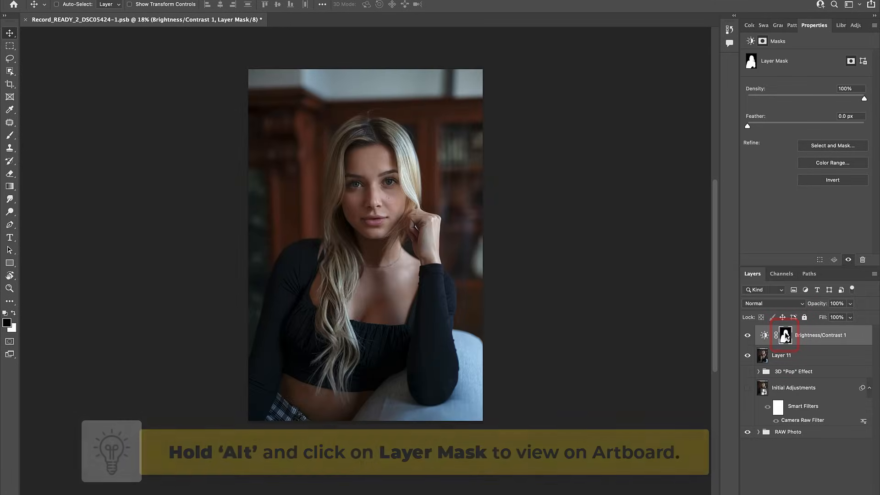
pyautogui.click(785, 335)
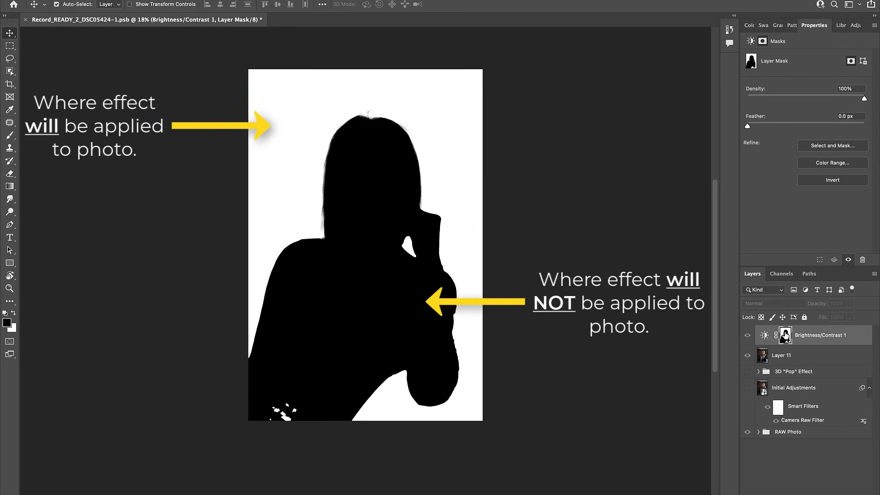
pyautogui.moveTo(279, 168)
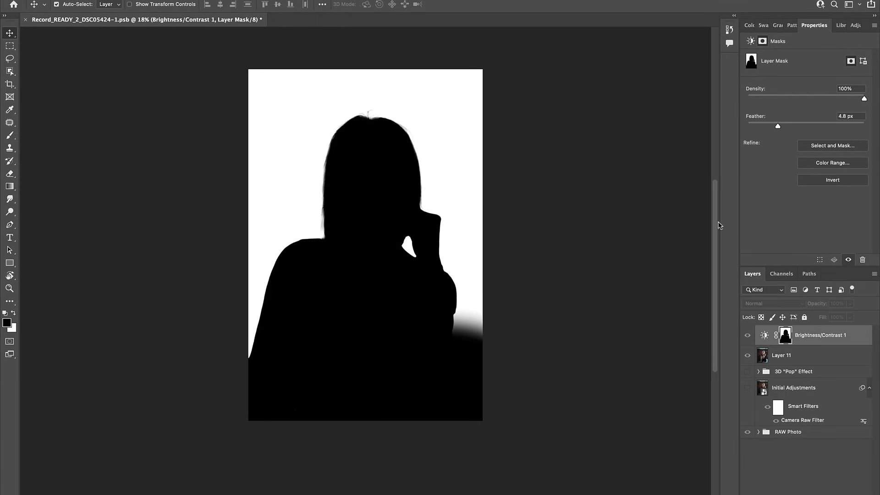
# Exit mask view and set background Brightness to -26 and Contrast to -30.
pyautogui.click(785, 335)
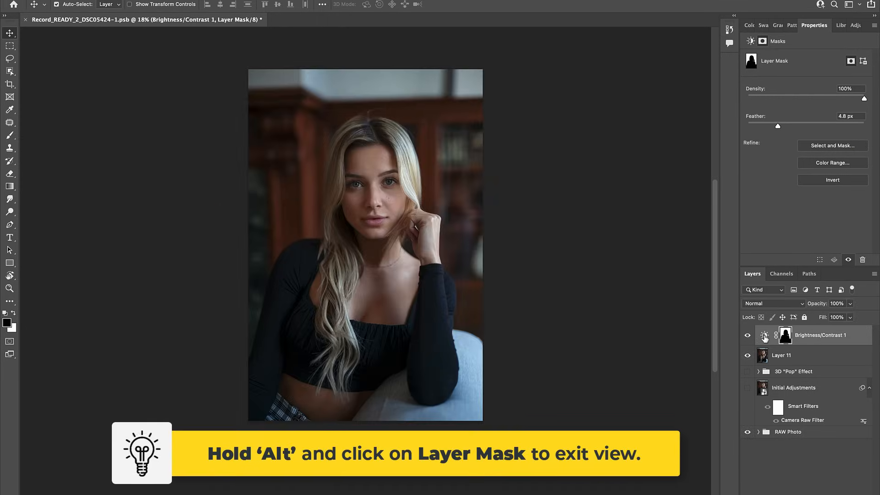
pyautogui.click(785, 335)
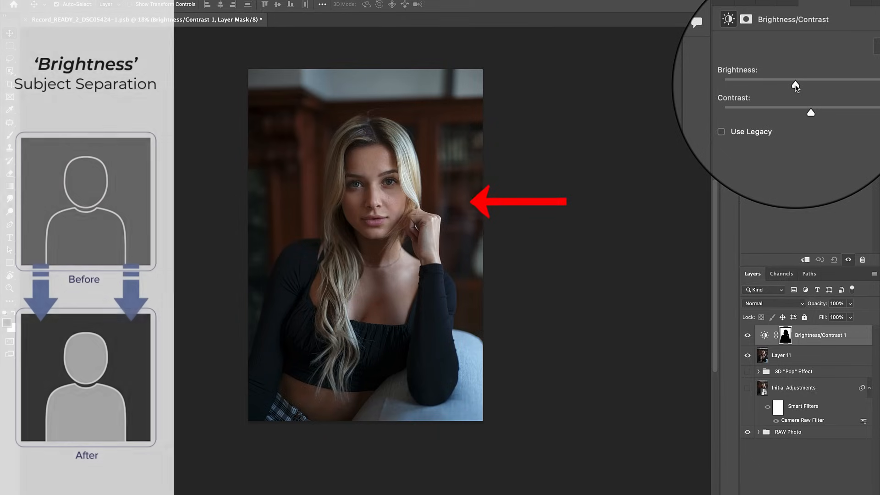
pyautogui.moveTo(814, 85); pyautogui.dragTo(795, 84)
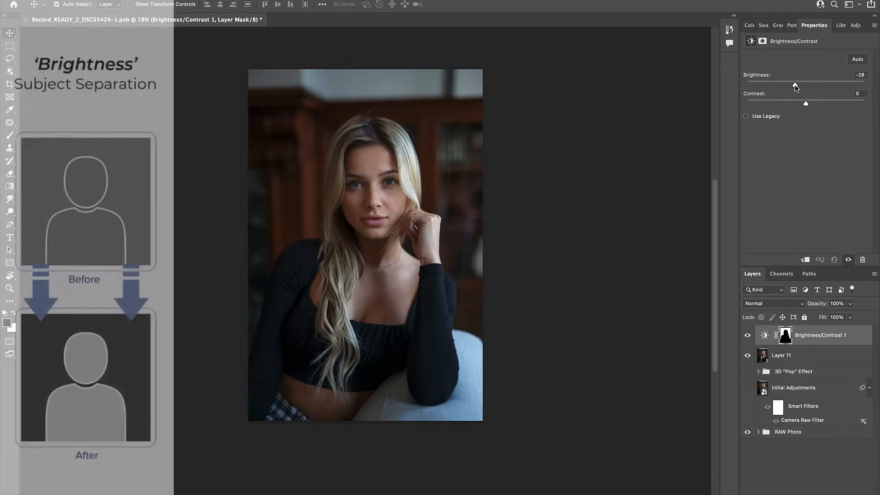
pyautogui.moveTo(795, 85); pyautogui.dragTo(811, 84)
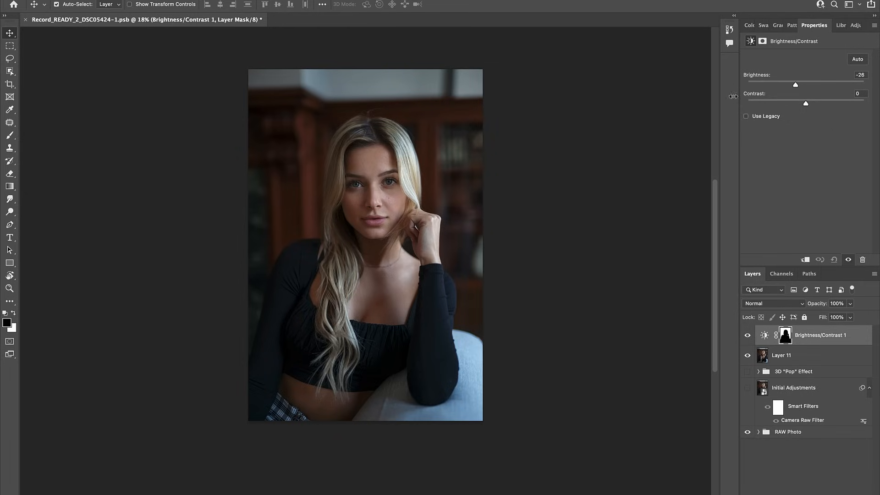
pyautogui.moveTo(772, 97)
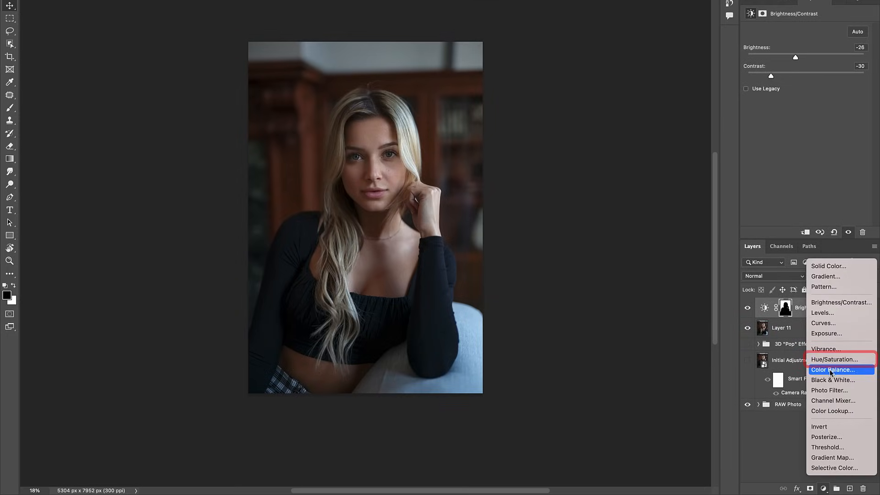
# Add a Hue/Saturation layer on the background mask with Saturation -20 and Lightness -5.
pyautogui.click(834, 359)
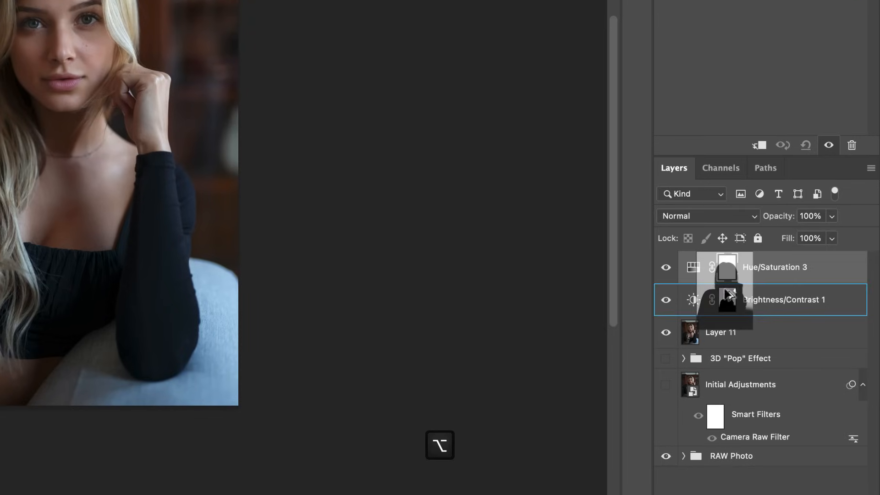
pyautogui.click(774, 268)
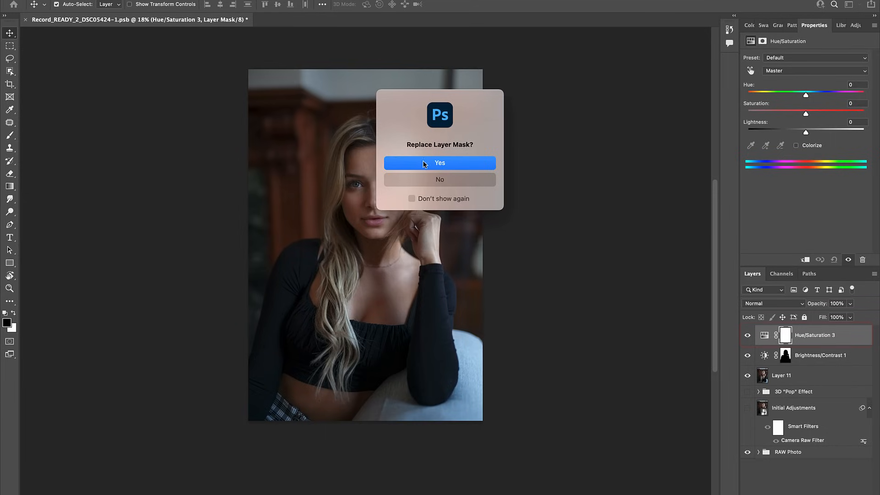
pyautogui.click(440, 162)
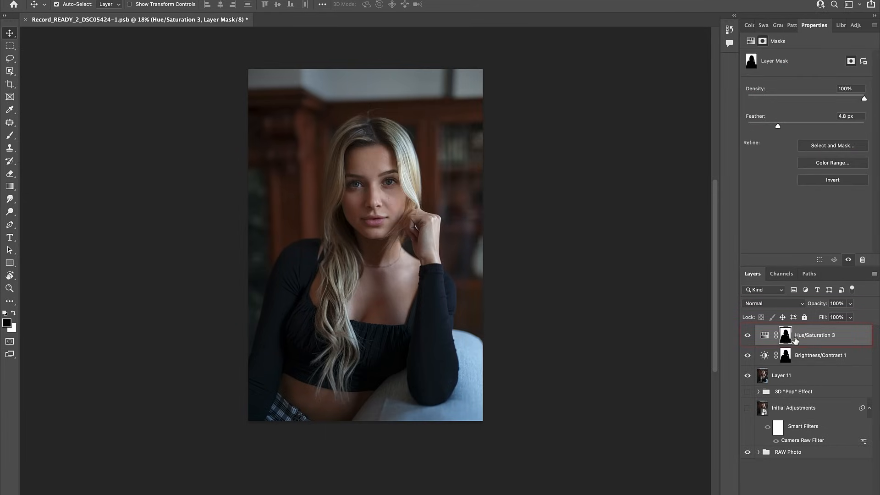
pyautogui.click(763, 335)
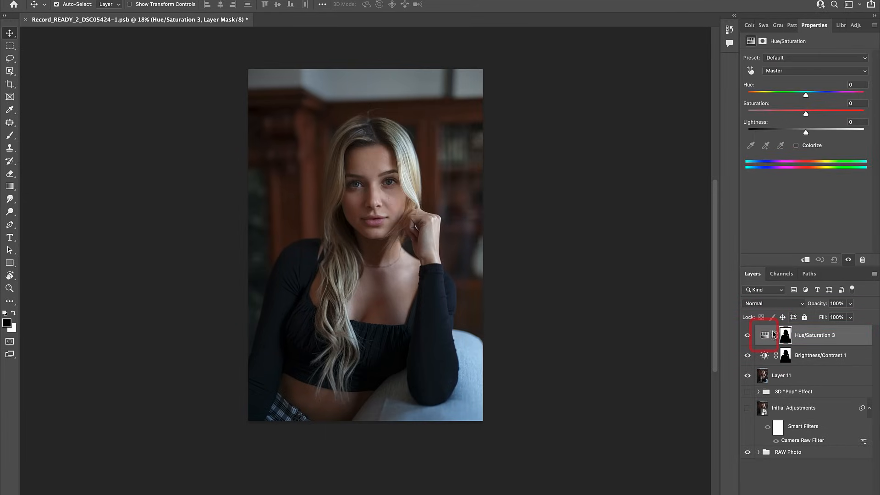
pyautogui.moveTo(805, 114); pyautogui.dragTo(800, 114)
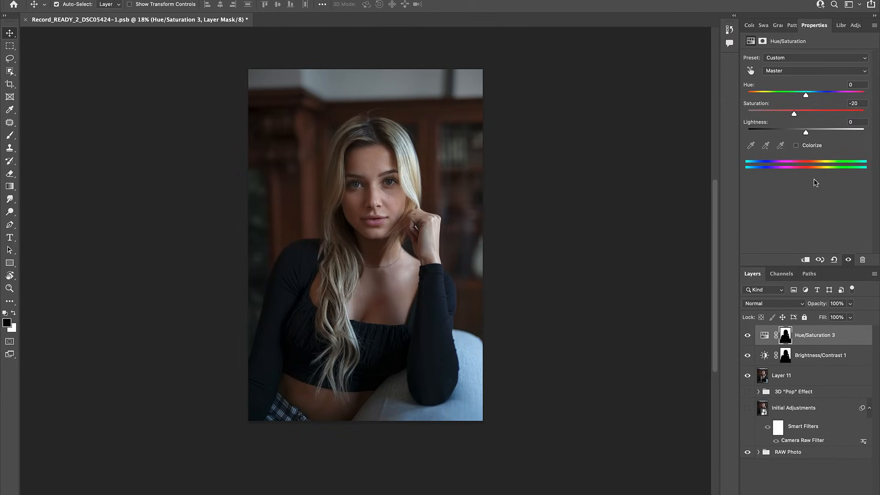
pyautogui.moveTo(805, 133); pyautogui.dragTo(802, 133)
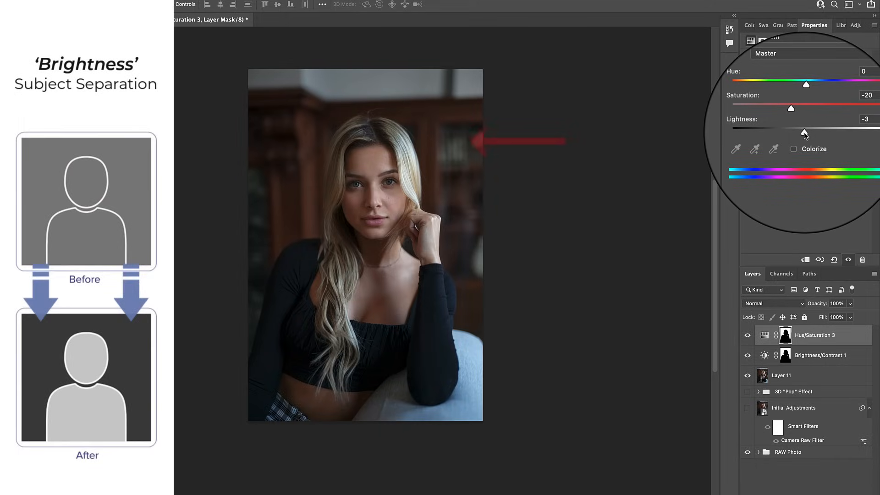
pyautogui.moveTo(802, 131); pyautogui.dragTo(801, 130)
pyautogui.write('60')
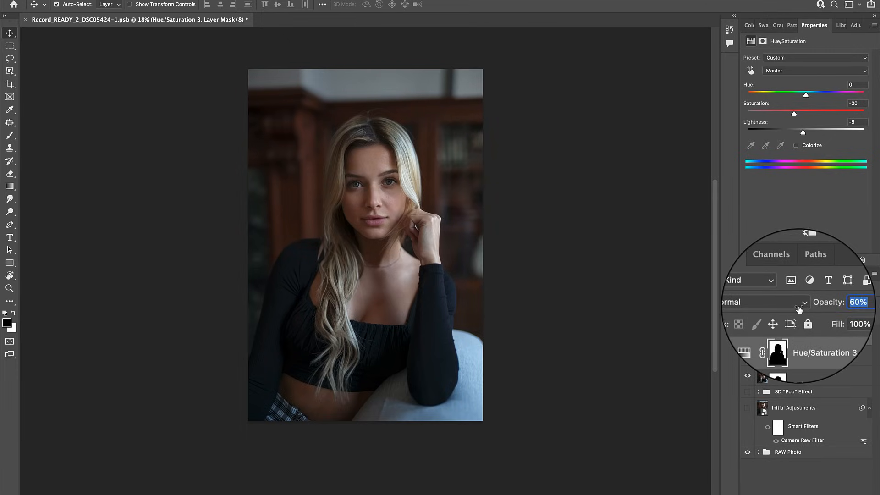
pyautogui.click(824, 489)
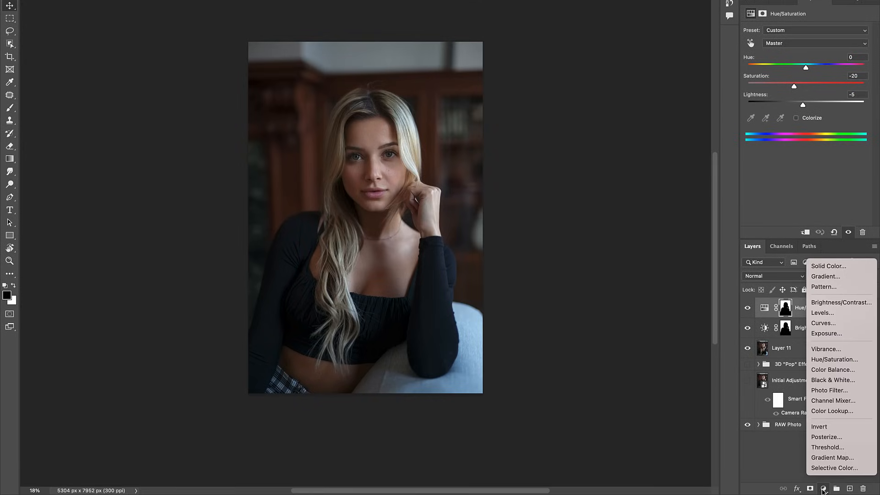
# Add a Curves layer and give it the shared subject-excluding mask.
pyautogui.click(823, 322)
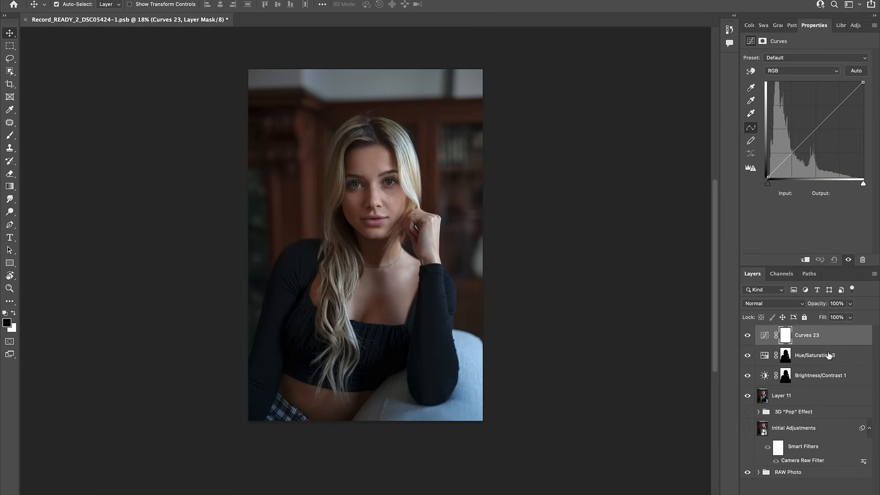
pyautogui.click(778, 335)
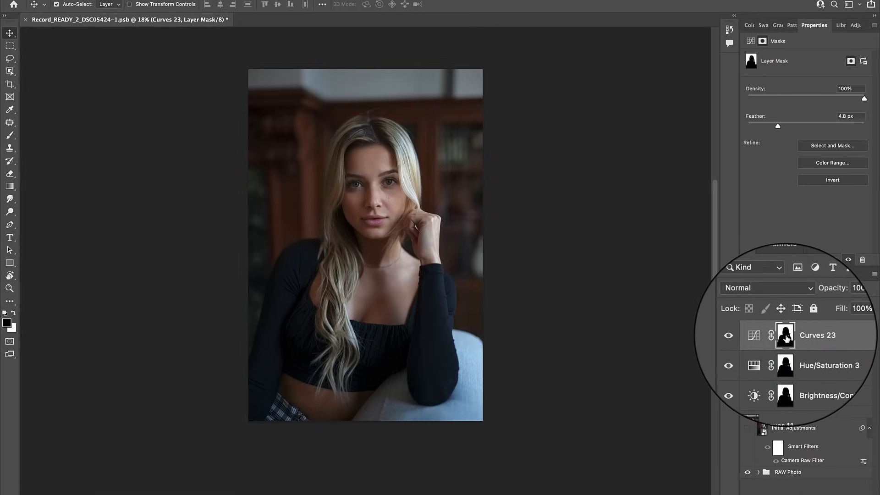
pyautogui.click(785, 335)
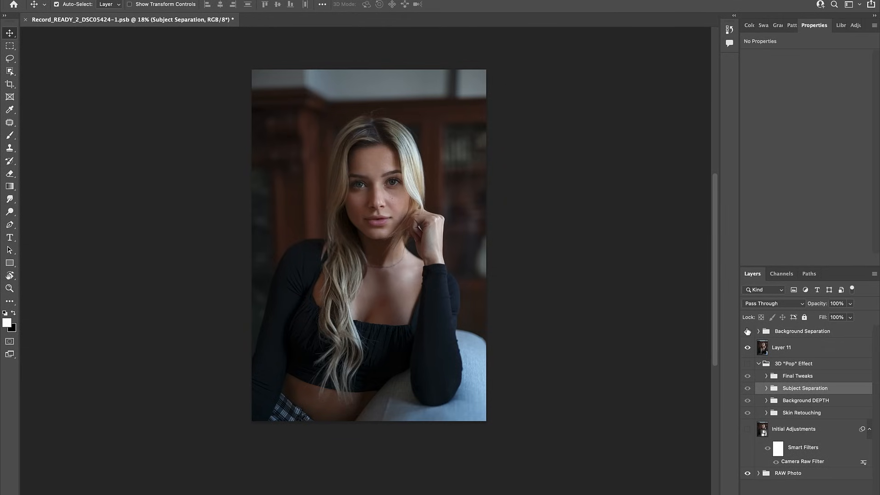
pyautogui.moveTo(202, 301)
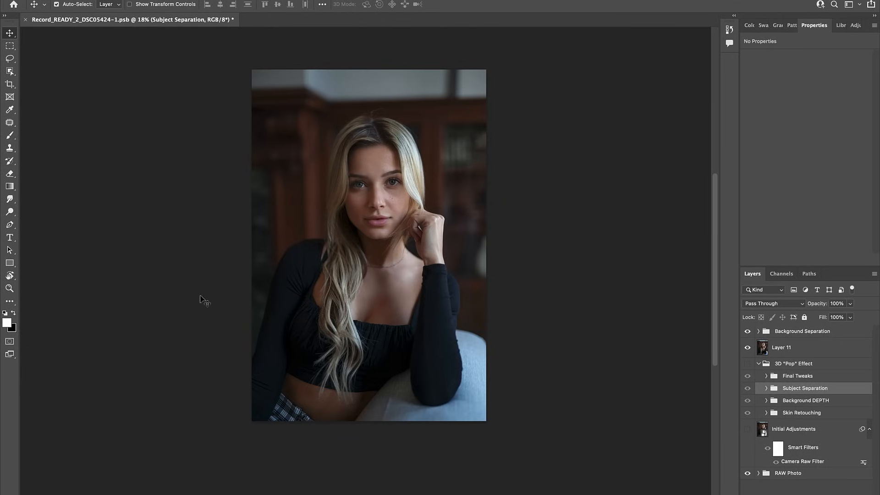
pyautogui.moveTo(407, 218)
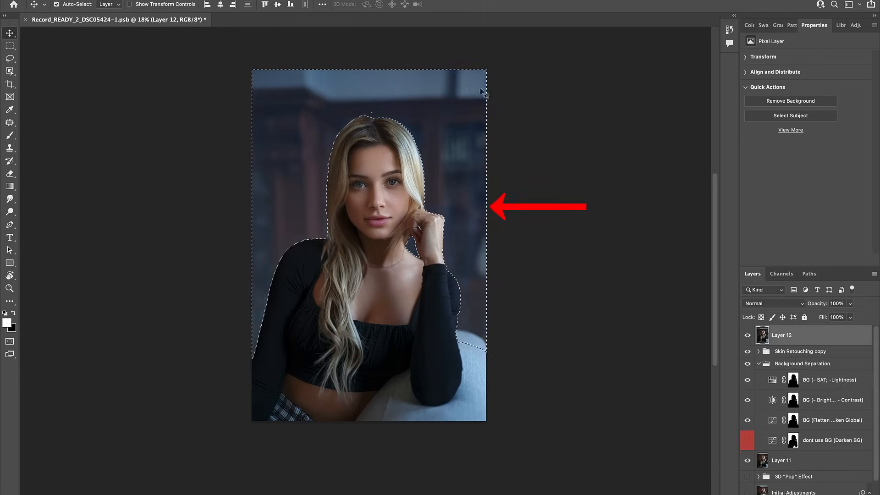
# Invert the selection and copy the model onto her own layer.
pyautogui.press('shift+cmd+i')
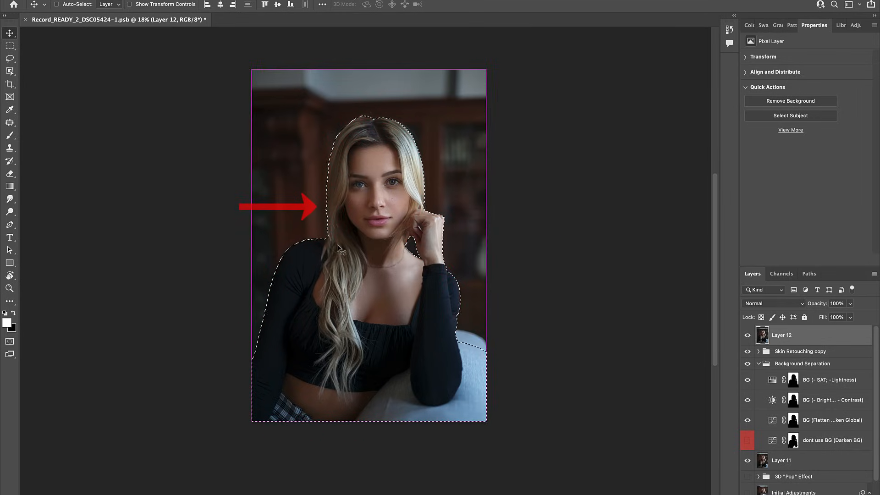
pyautogui.press('cmd+j')
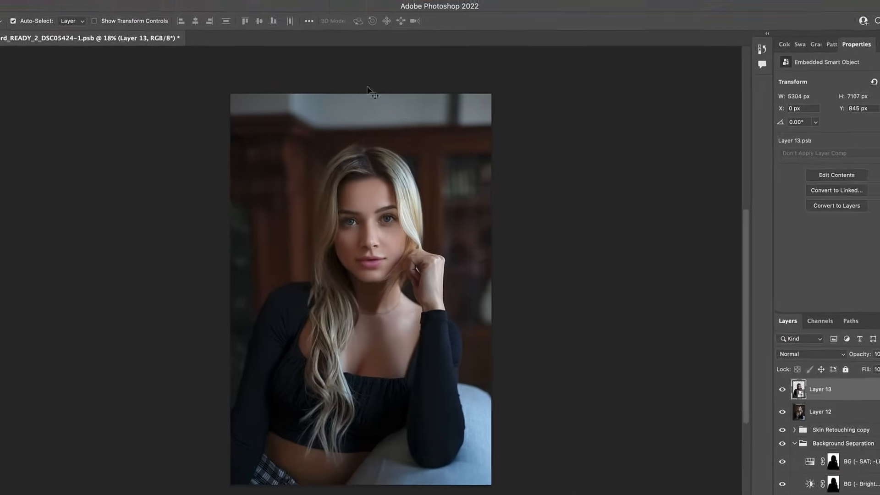
pyautogui.click(180, 7)
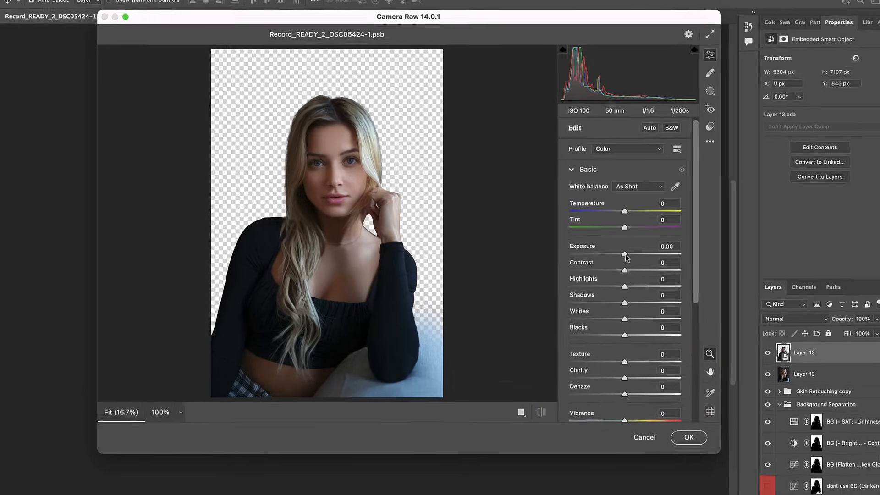
# Set model exposure +0.48, shadows +29, whites +30, blacks -15, with lower highlights.
pyautogui.moveTo(625, 258); pyautogui.dragTo(647, 271)
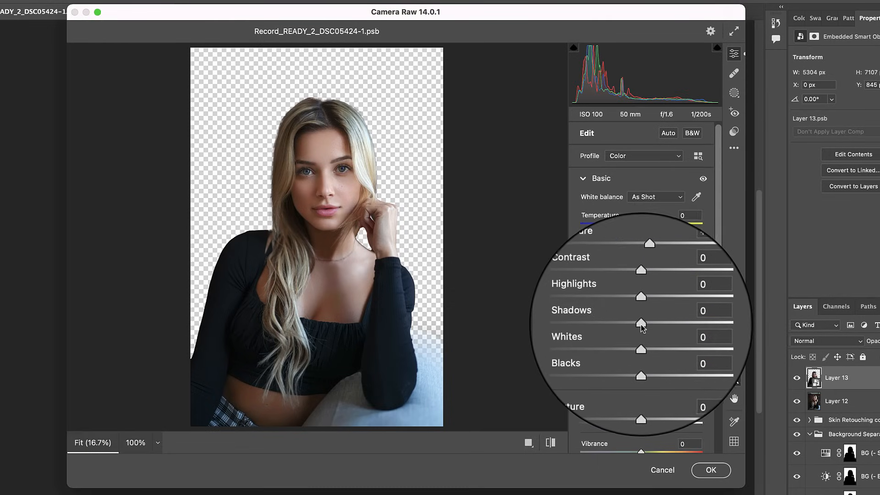
pyautogui.moveTo(640, 324); pyautogui.dragTo(659, 324)
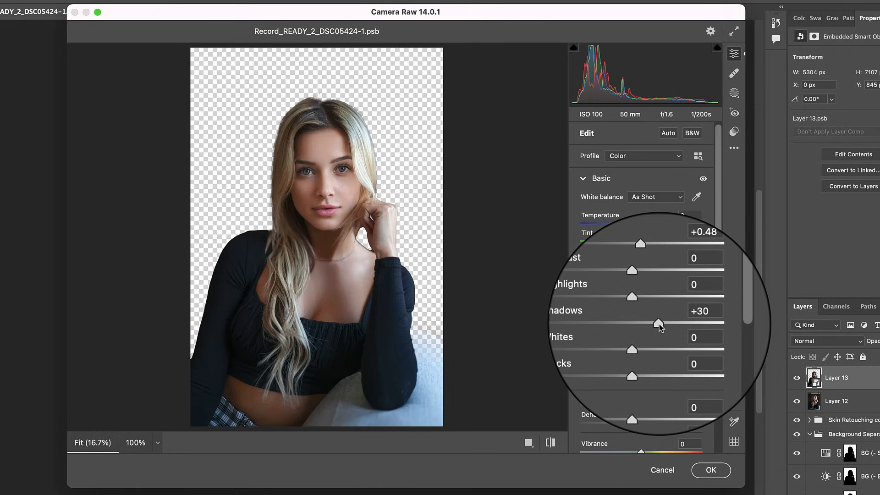
pyautogui.moveTo(659, 325); pyautogui.dragTo(657, 323)
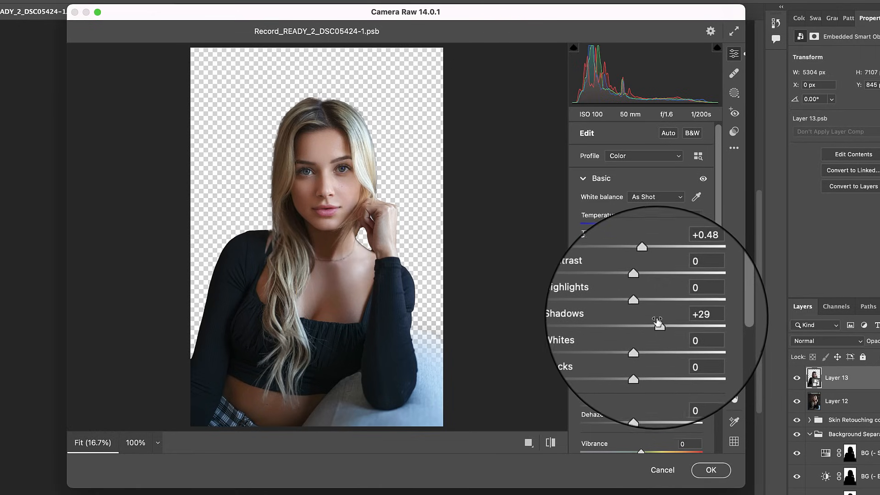
pyautogui.moveTo(647, 301); pyautogui.dragTo(628, 306)
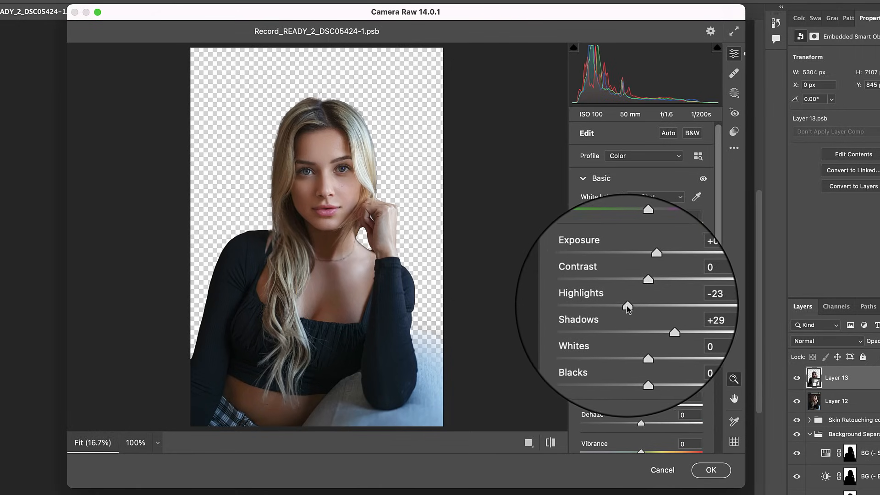
pyautogui.moveTo(627, 306); pyautogui.dragTo(622, 306)
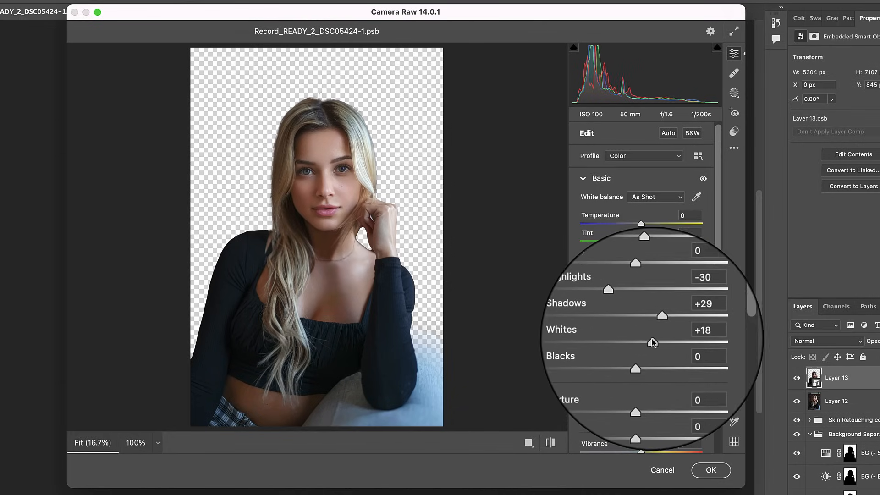
pyautogui.moveTo(653, 342); pyautogui.dragTo(667, 333)
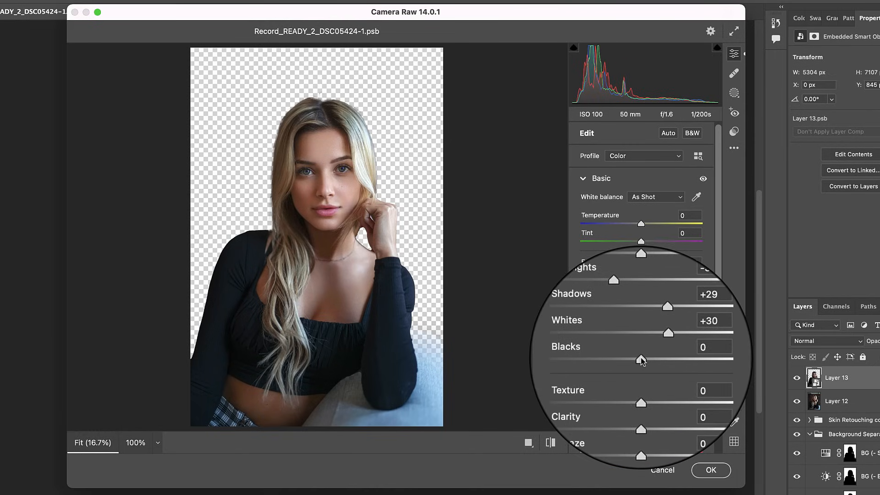
pyautogui.moveTo(643, 360); pyautogui.dragTo(638, 360)
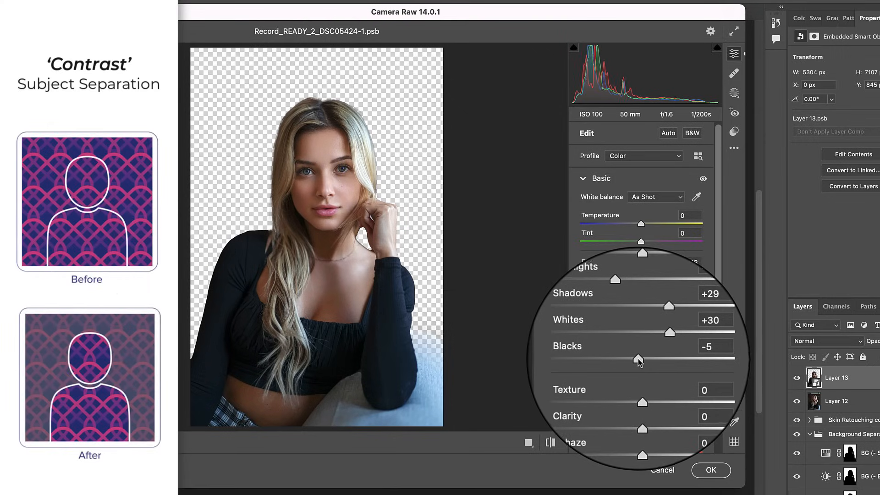
pyautogui.moveTo(639, 358); pyautogui.dragTo(630, 359)
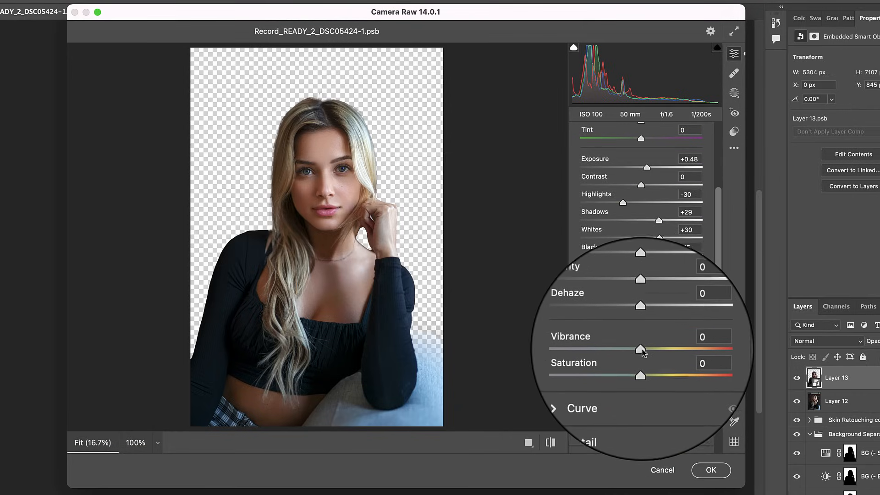
# Add slight vibrance, saturation +7 and a +2 temperature warm shift.
pyautogui.moveTo(639, 339); pyautogui.dragTo(644, 339)
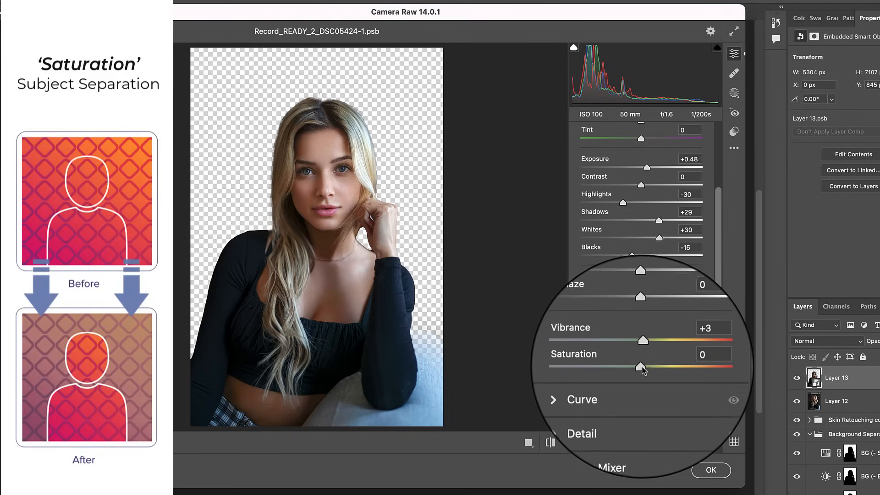
pyautogui.moveTo(642, 368); pyautogui.dragTo(645, 367)
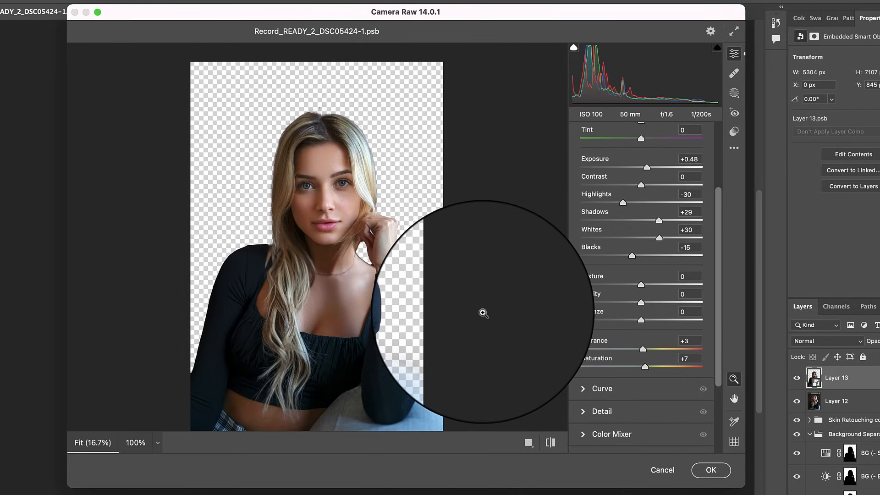
pyautogui.scroll(-3)
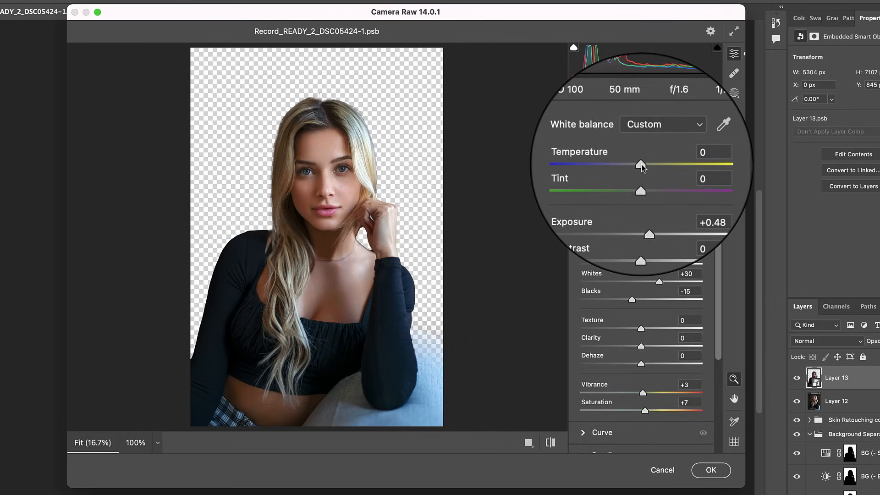
pyautogui.moveTo(642, 163); pyautogui.dragTo(649, 164)
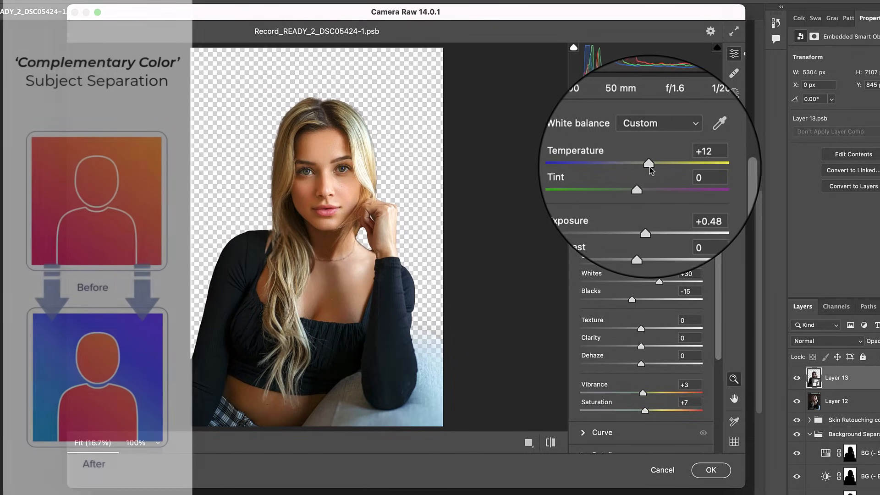
pyautogui.moveTo(649, 164); pyautogui.dragTo(644, 164)
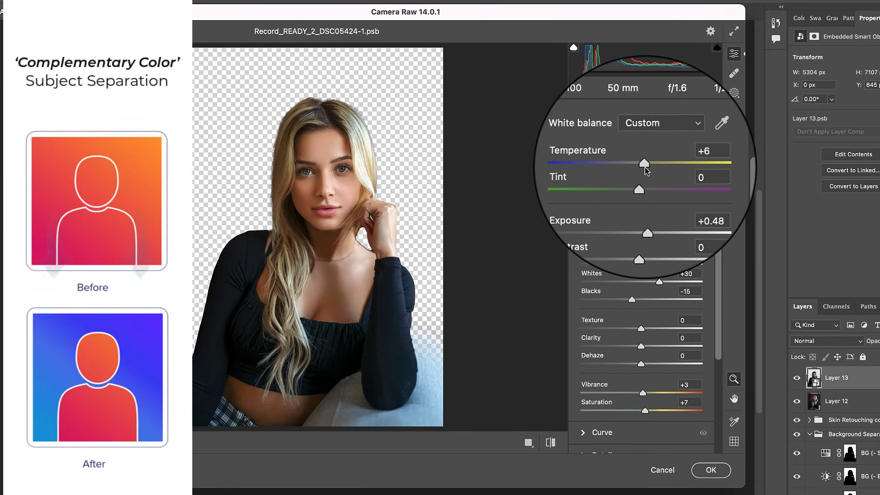
pyautogui.moveTo(648, 163); pyautogui.dragTo(643, 163)
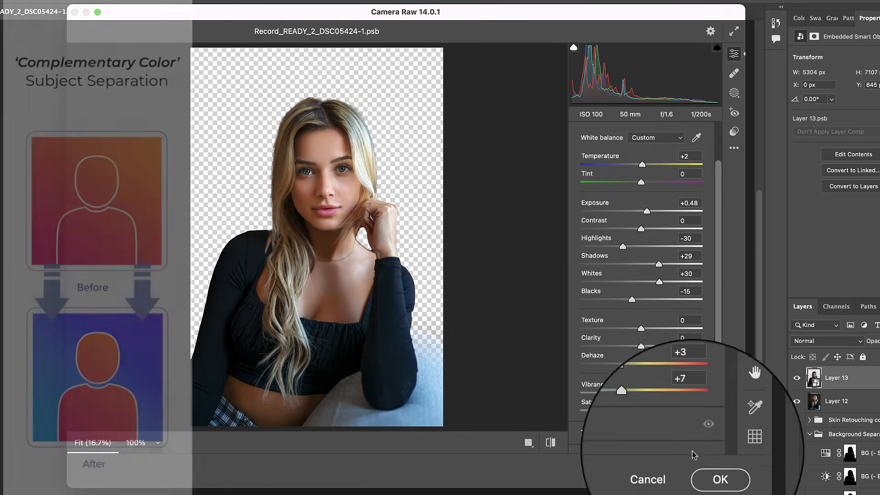
pyautogui.click(720, 479)
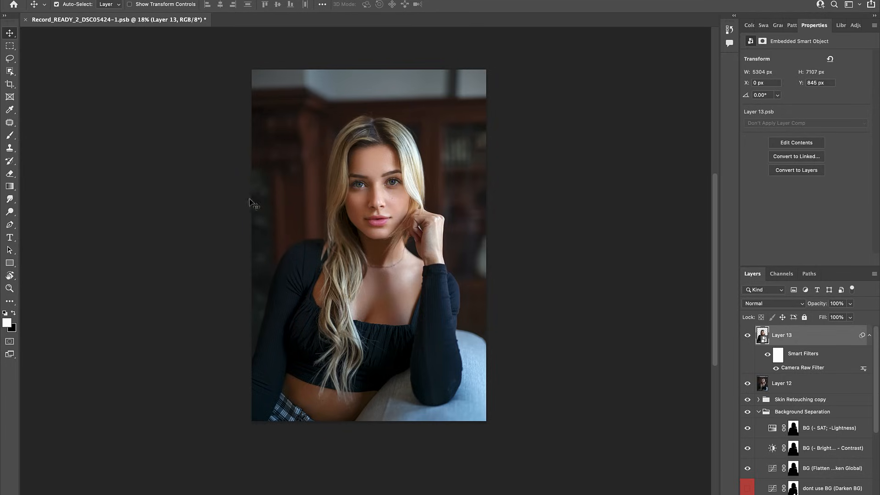
pyautogui.moveTo(580, 386)
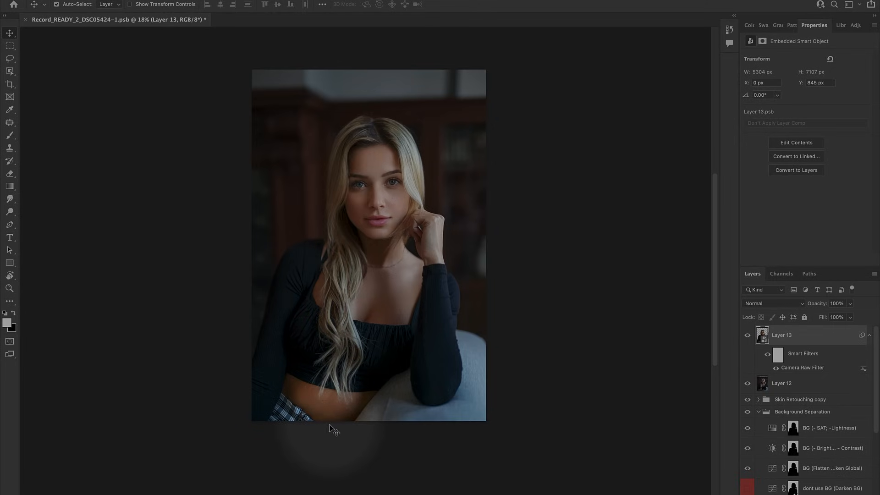
# Add a model-masked Curves layer lifting the shadows and black point for a matte look.
pyautogui.click(797, 485)
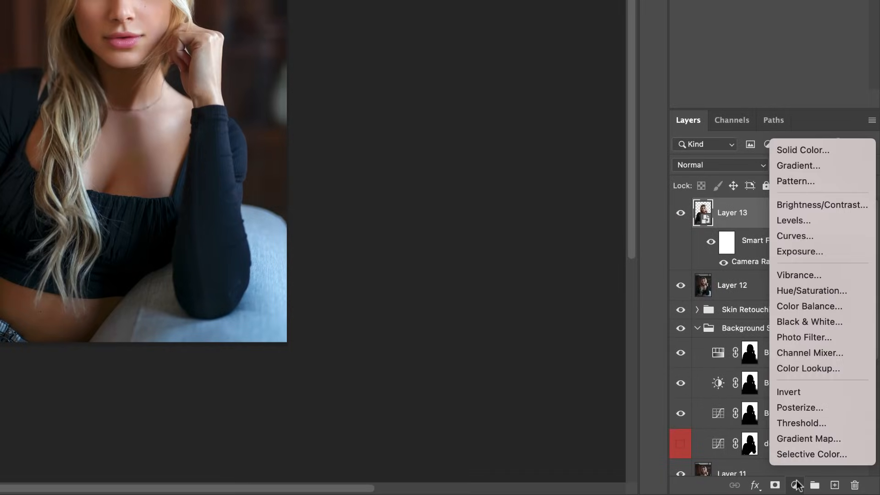
pyautogui.click(795, 235)
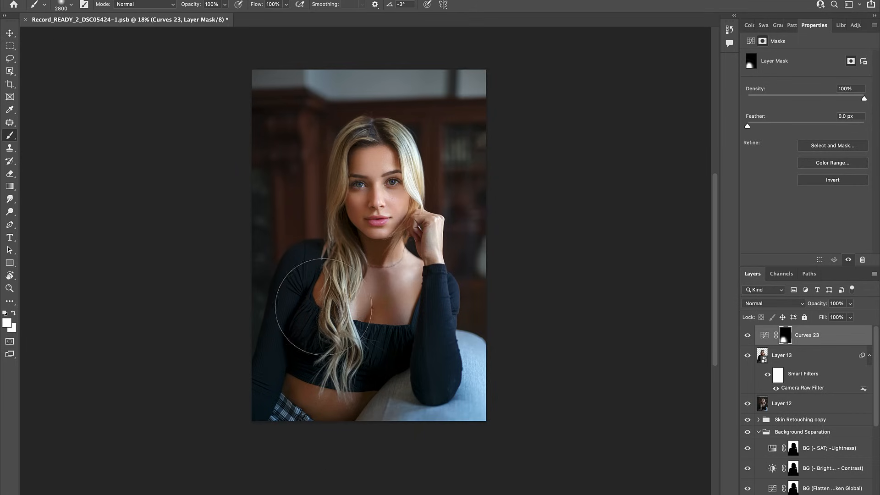
pyautogui.press('\\')
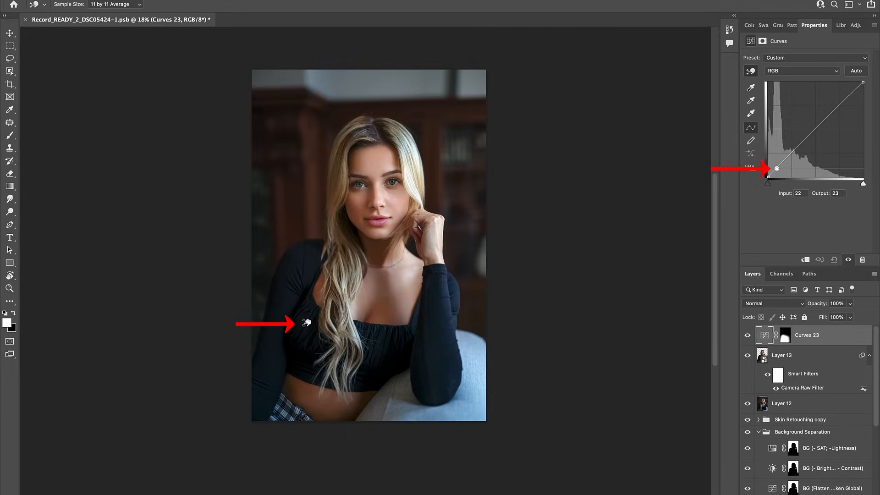
pyautogui.moveTo(771, 167); pyautogui.dragTo(771, 165)
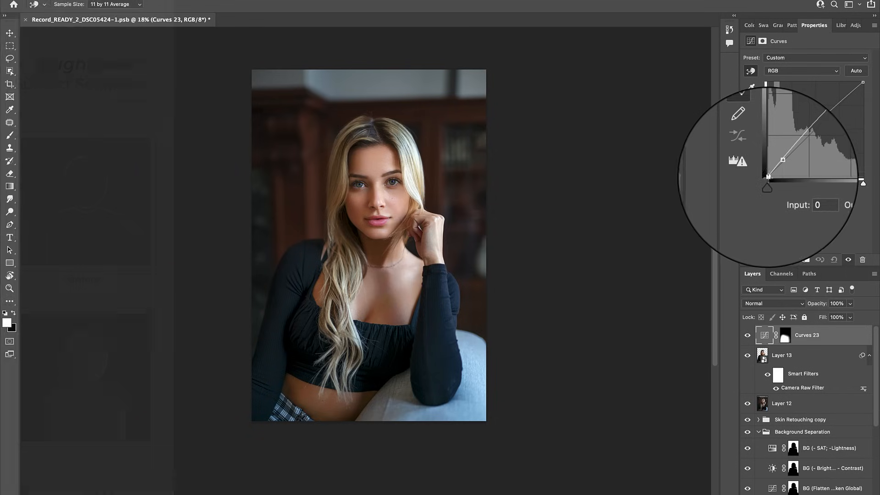
pyautogui.moveTo(768, 178); pyautogui.dragTo(778, 163)
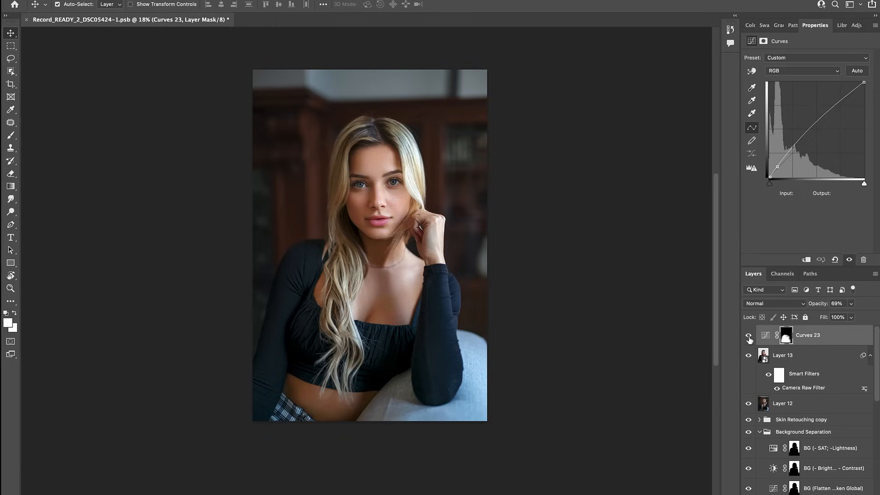
# Add a Curves layer raising the red channel on the skin from 114 to 116.
pyautogui.click(797, 485)
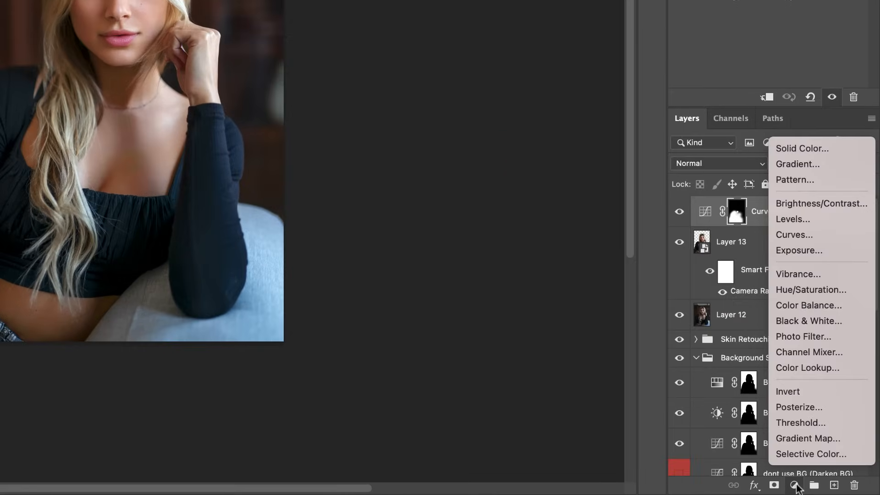
pyautogui.click(793, 235)
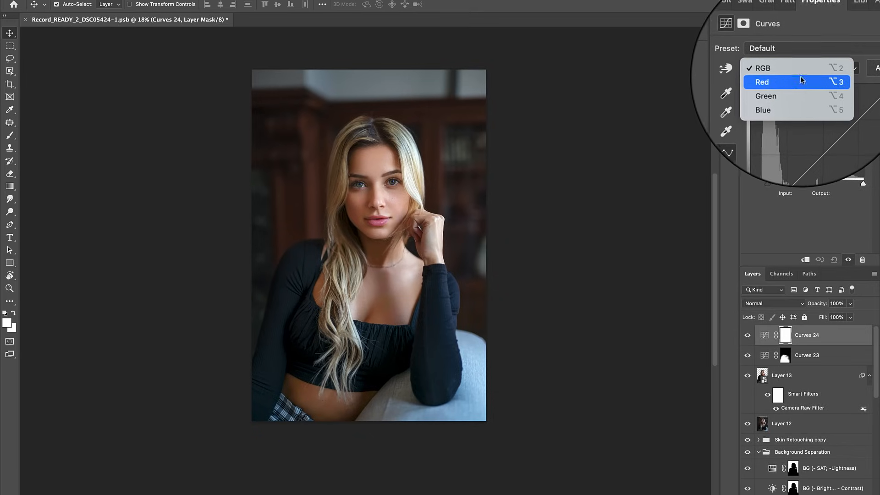
pyautogui.click(761, 82)
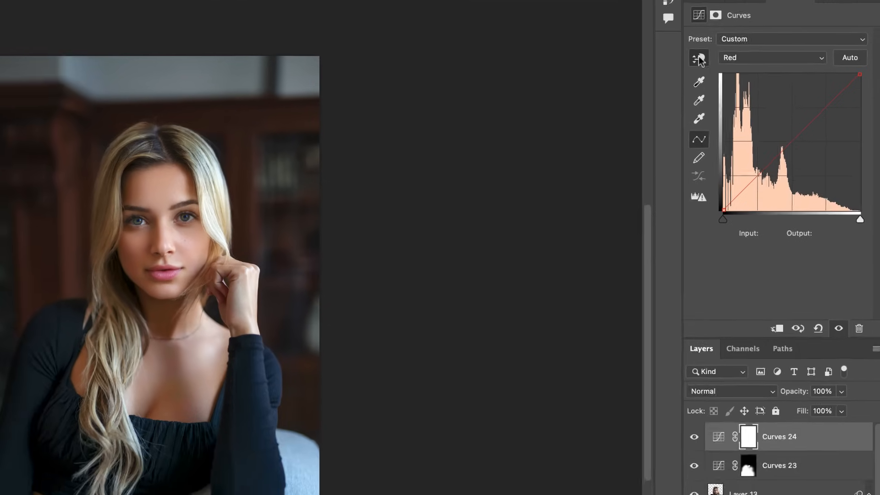
pyautogui.click(795, 99)
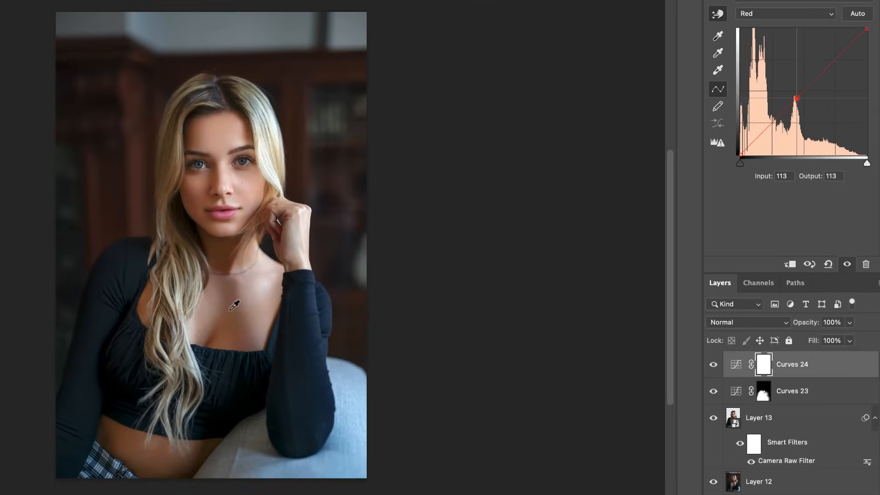
pyautogui.moveTo(796, 100); pyautogui.dragTo(795, 98)
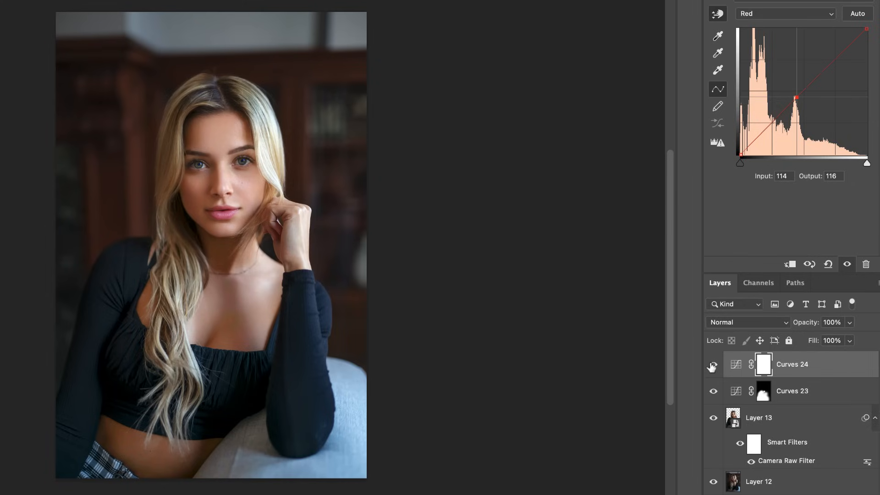
# Add a Selective Color layer with Reds Cyan at -10.
pyautogui.click(784, 485)
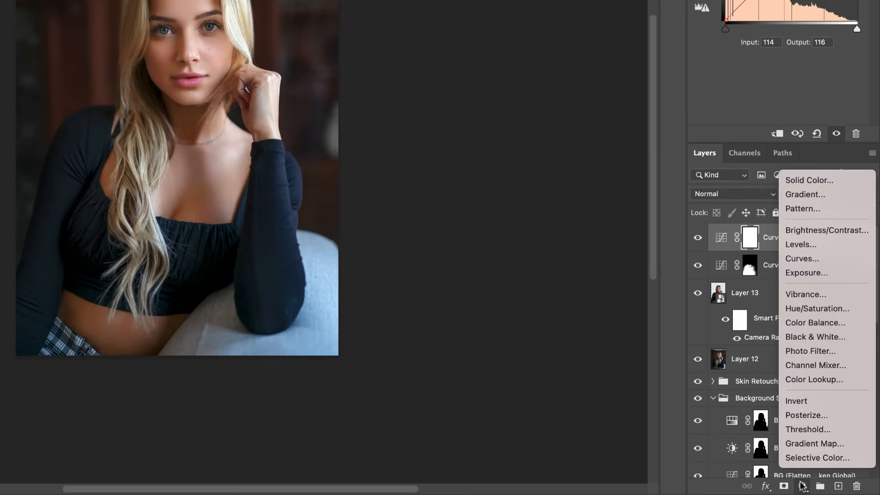
pyautogui.moveTo(817, 458)
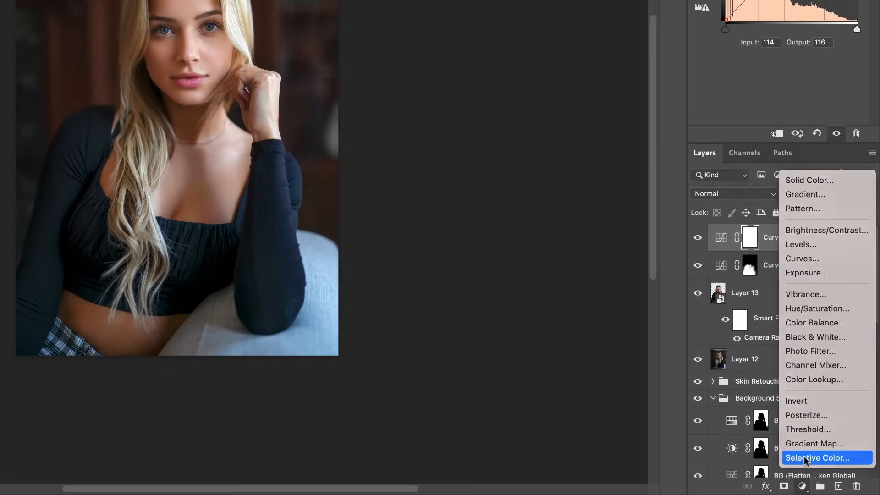
pyautogui.click(818, 457)
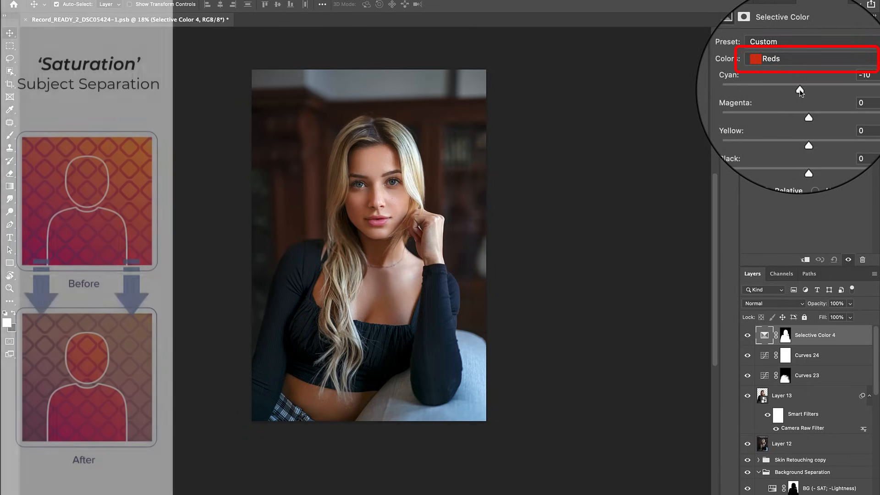
pyautogui.moveTo(808, 117); pyautogui.dragTo(805, 109)
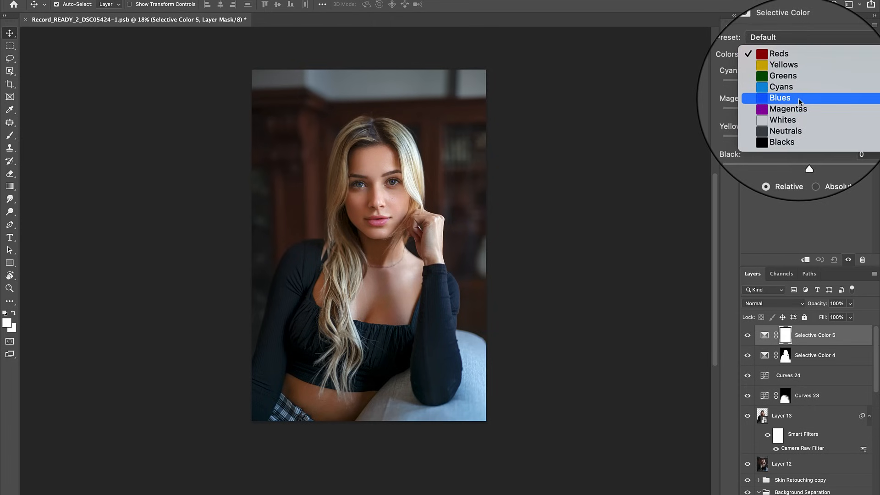
# Reduce Cyan and Yellow in the Blues to -4.
pyautogui.click(780, 98)
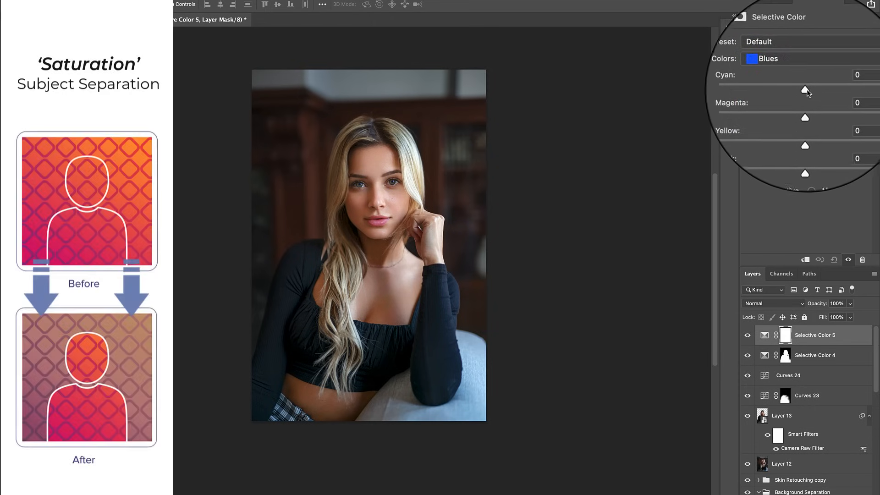
pyautogui.moveTo(807, 91); pyautogui.dragTo(803, 90)
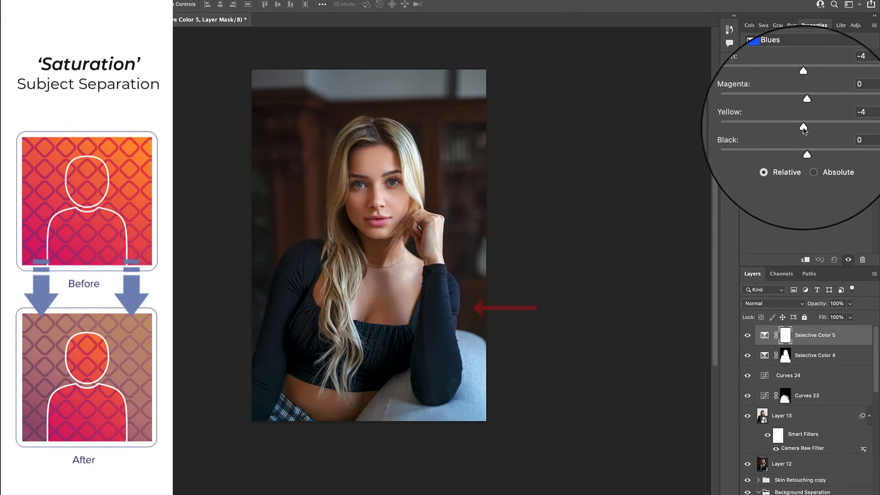
pyautogui.moveTo(803, 130); pyautogui.dragTo(758, 118)
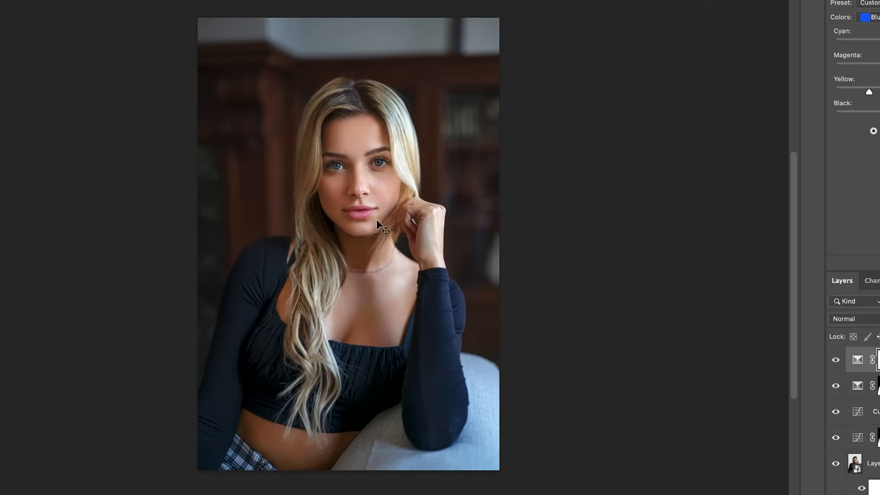
pyautogui.moveTo(368, 224)
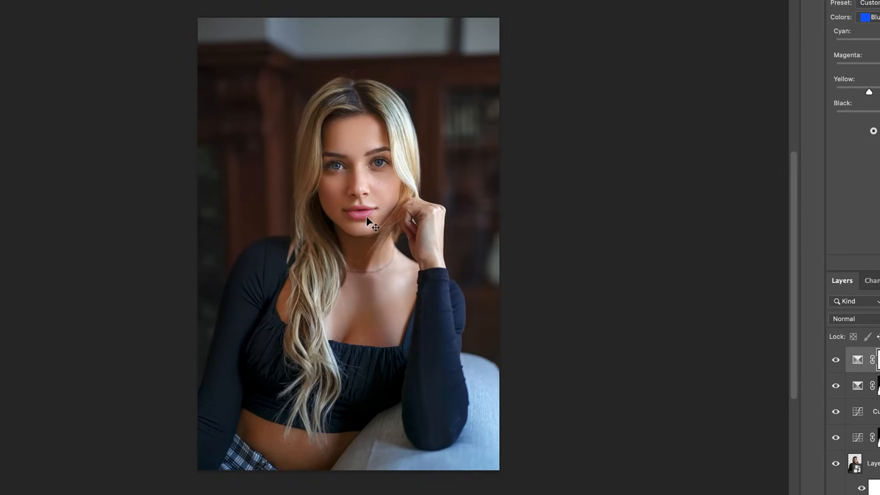
# Add a Selective Color layer with an inverted mask, painted white onto the model's lips.
pyautogui.click(804, 487)
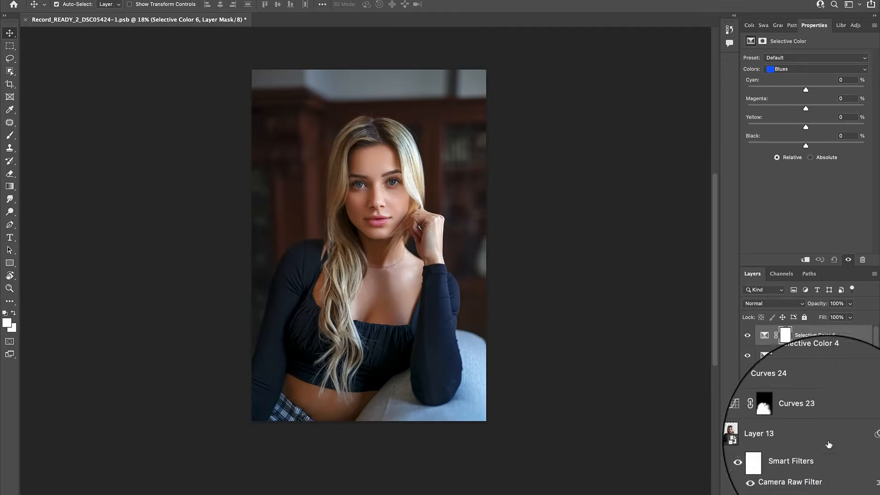
pyautogui.press('cmd+i')
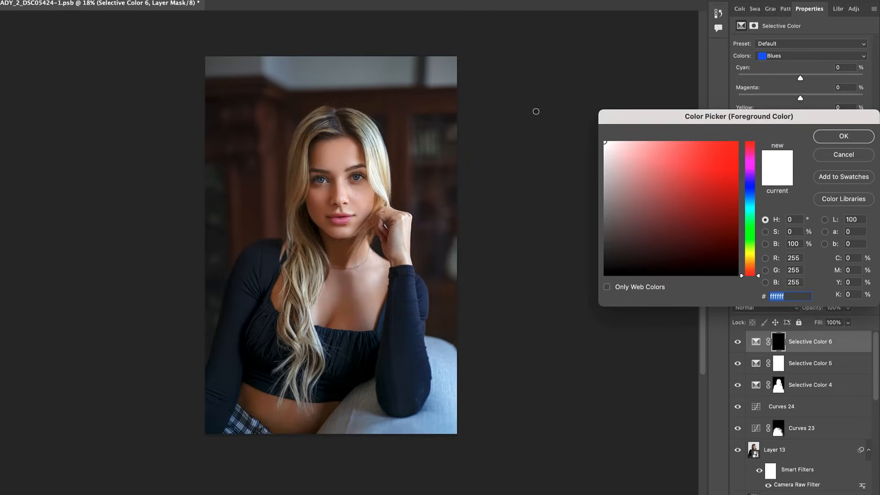
pyautogui.click(842, 136)
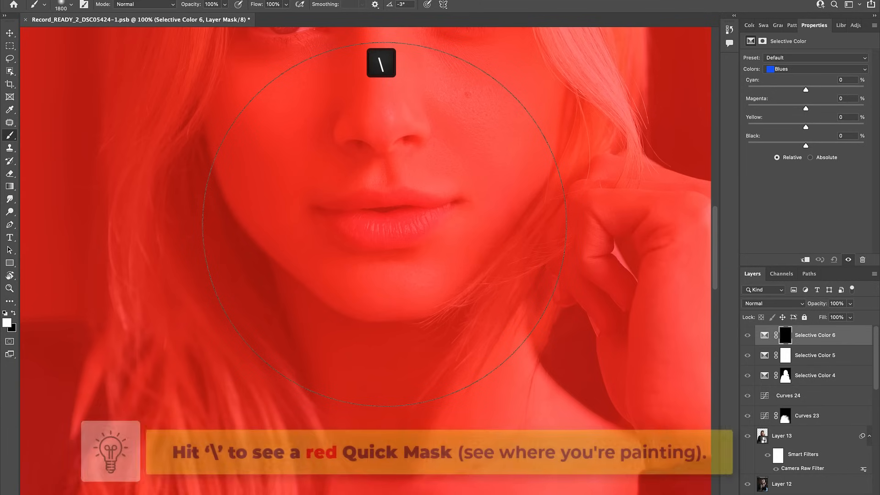
pyautogui.moveTo(380, 62); pyautogui.dragTo(348, 208)
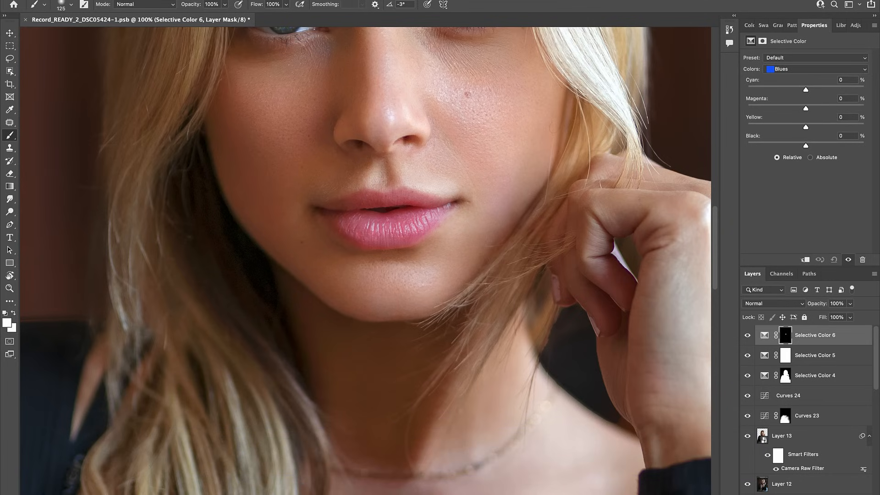
pyautogui.click(814, 69)
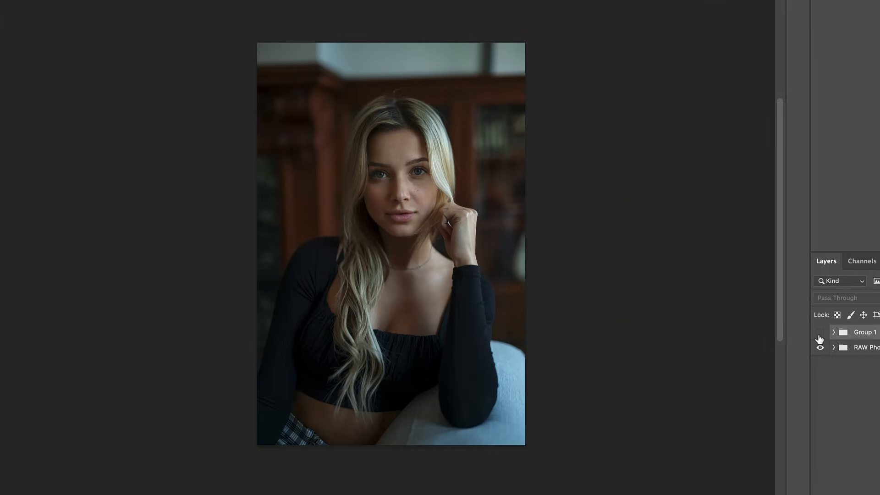
# Show and then hide Group 1 to compare the edited portrait with the RAW original.
pyautogui.click(819, 332)
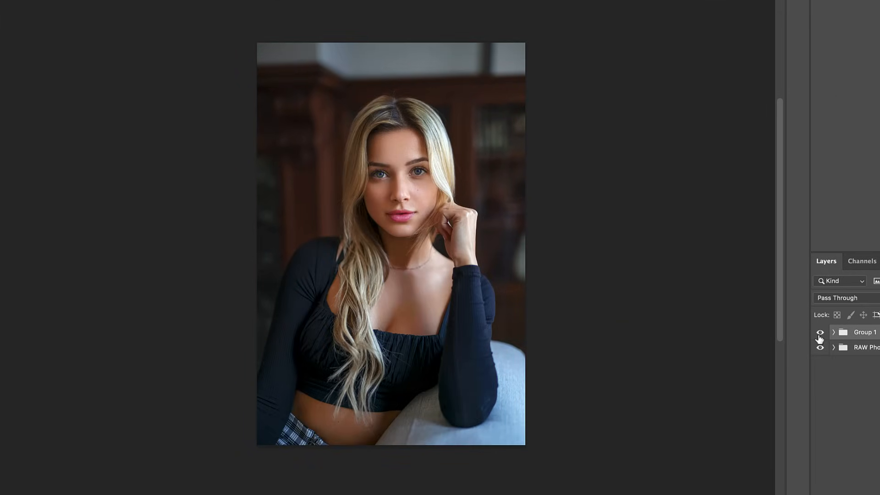
pyautogui.click(819, 332)
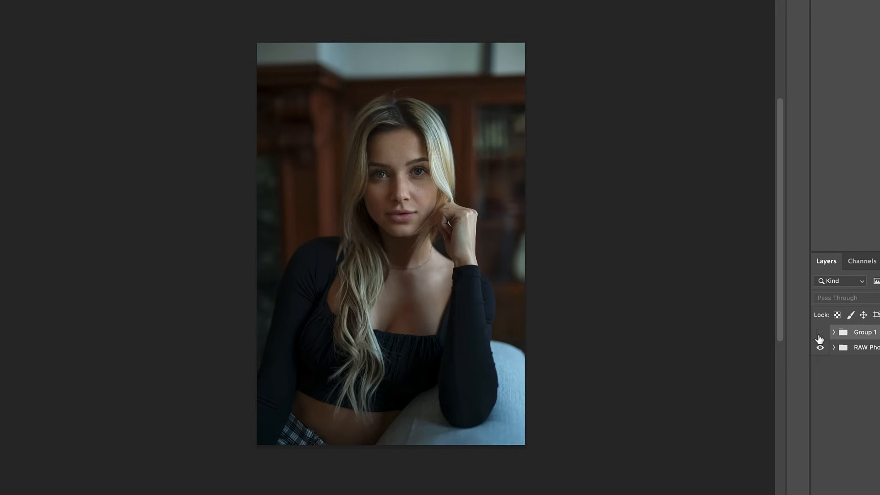